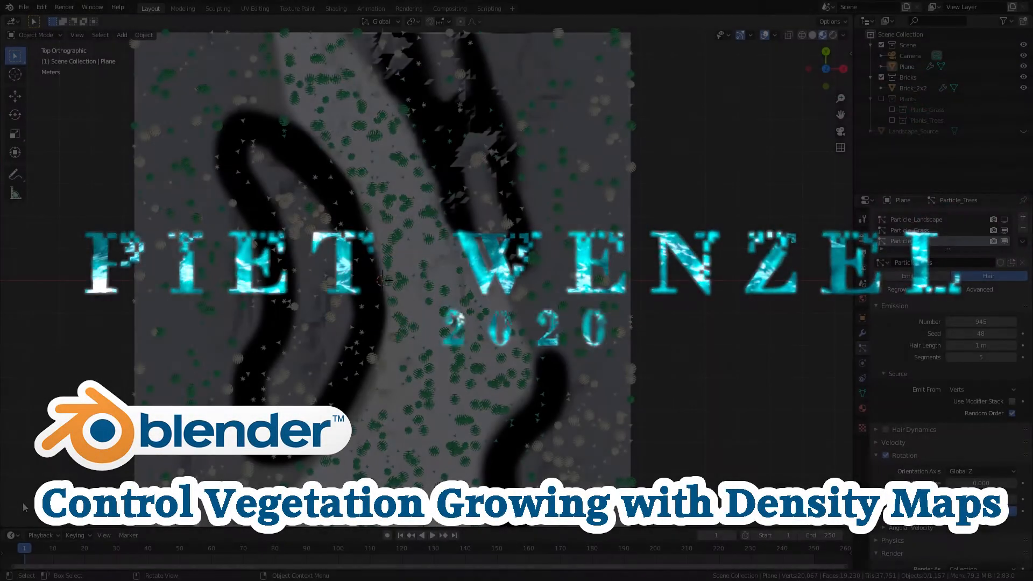
Step: Select the landscape Plane and scroll its Particle_Grass settings down to the Render panel
{"action": "left_click_drag", "start_coordinate": [395, 264], "coordinate": [447, 342]}
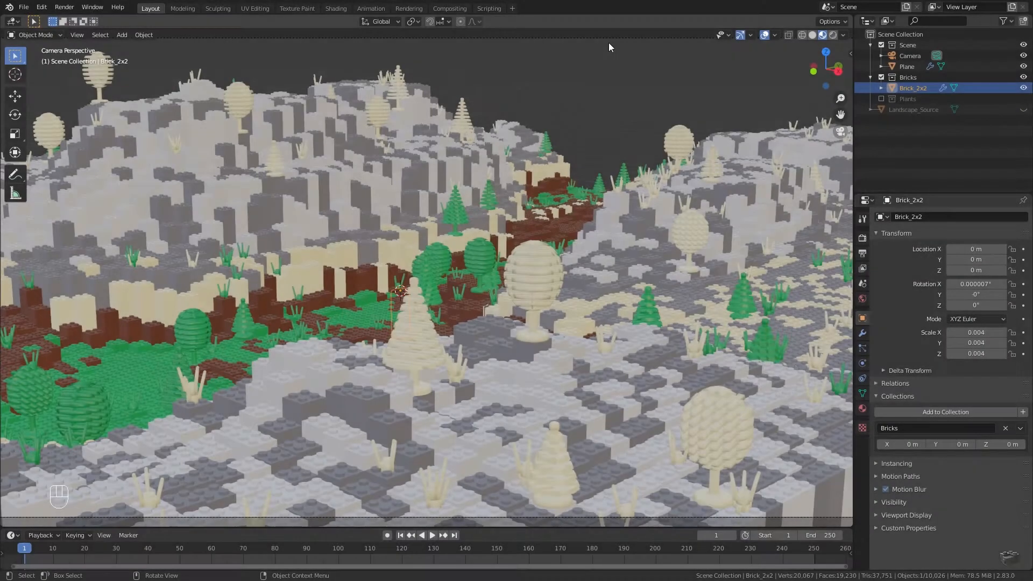
{"action": "left_click", "coordinate": [907, 65]}
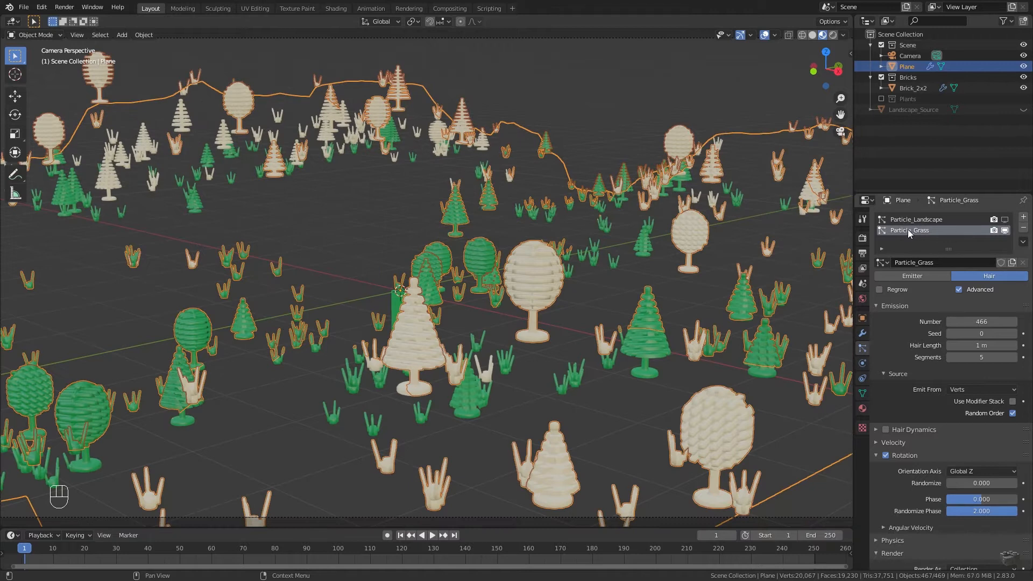
{"action": "mouse_move", "coordinate": [912, 230]}
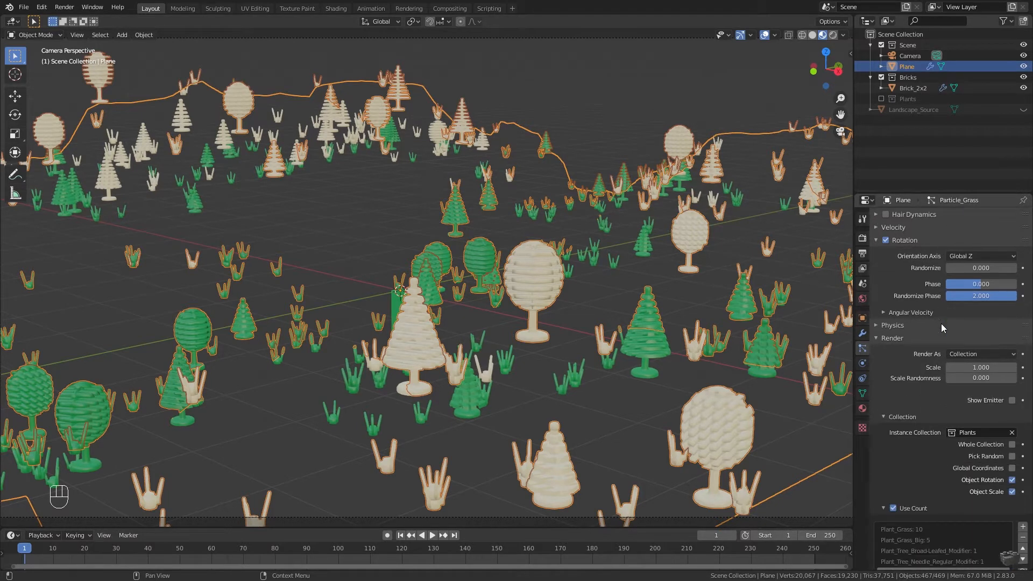
{"action": "scroll", "scroll_direction": "down", "scroll_amount": 3}
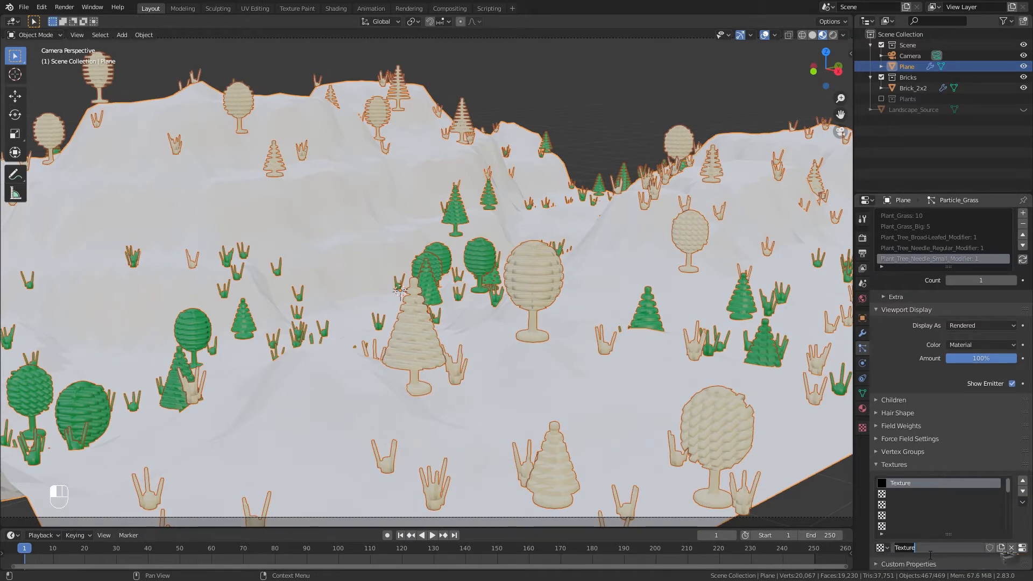
Step: Add a particle texture named Plants_Density_Tex and go to its texture settings
{"action": "type", "text": "Plants_Den"}
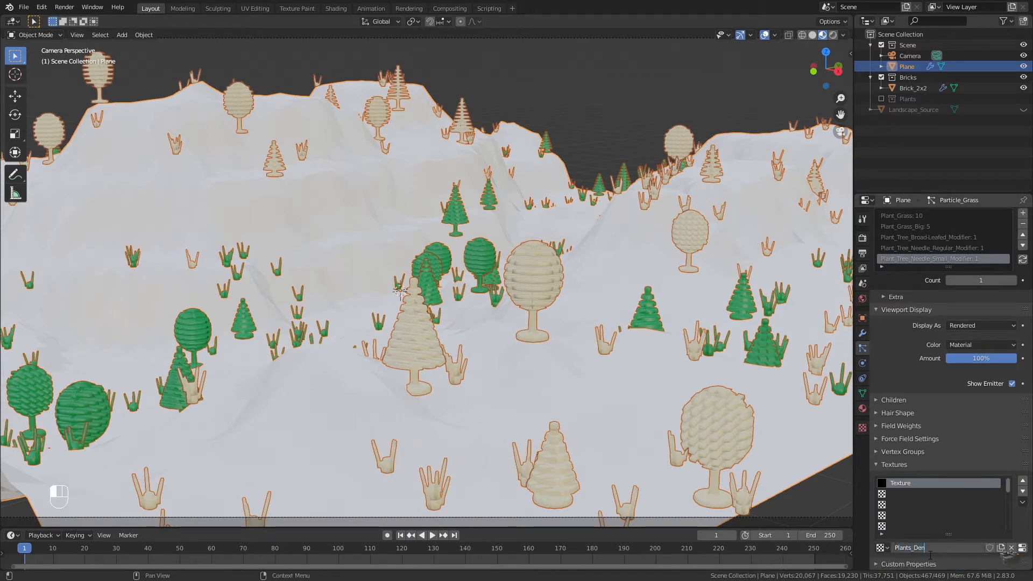
{"action": "type", "text": "Plants_Density_Te"}
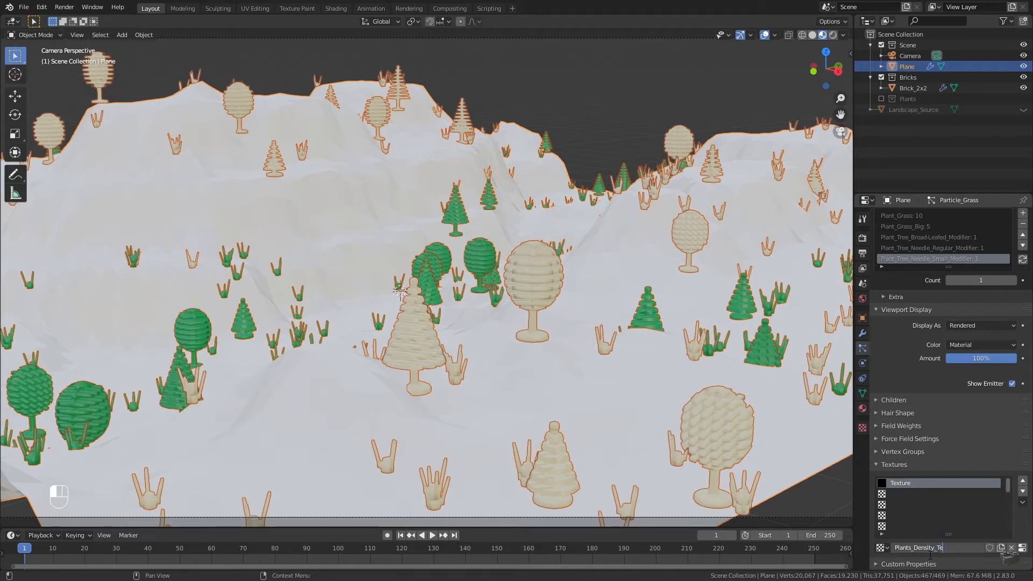
{"action": "left_click", "coordinate": [915, 483]}
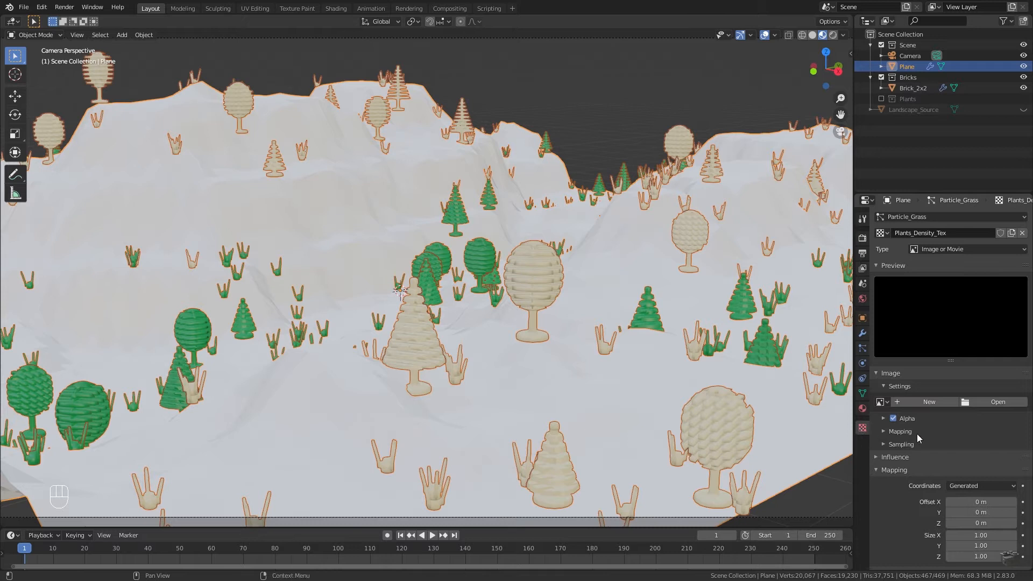
Step: Create a new blank 1024 px image named Plants_Desity_Img for the texture
{"action": "left_click", "coordinate": [928, 402]}
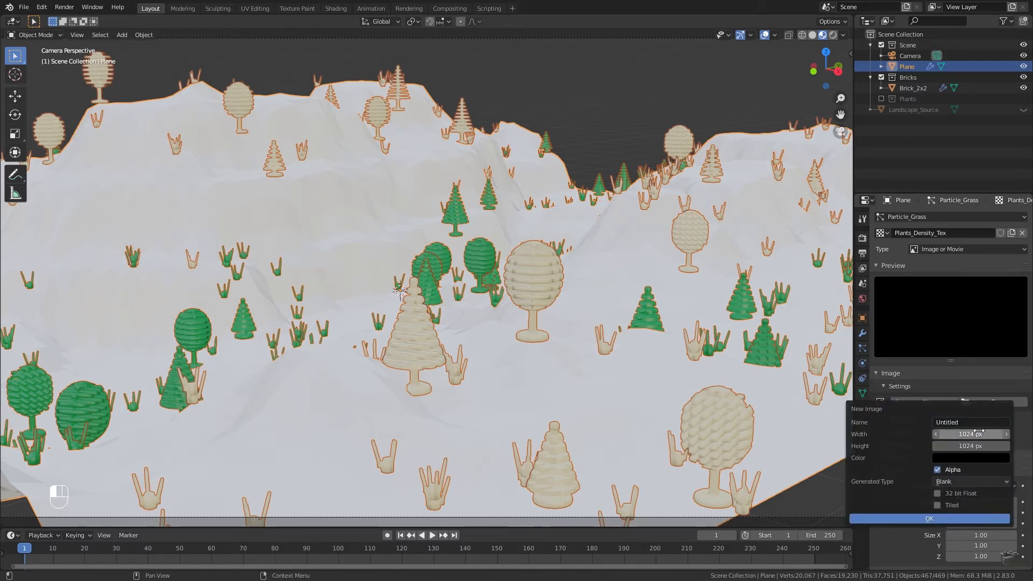
{"action": "type", "text": "Plants_Des"}
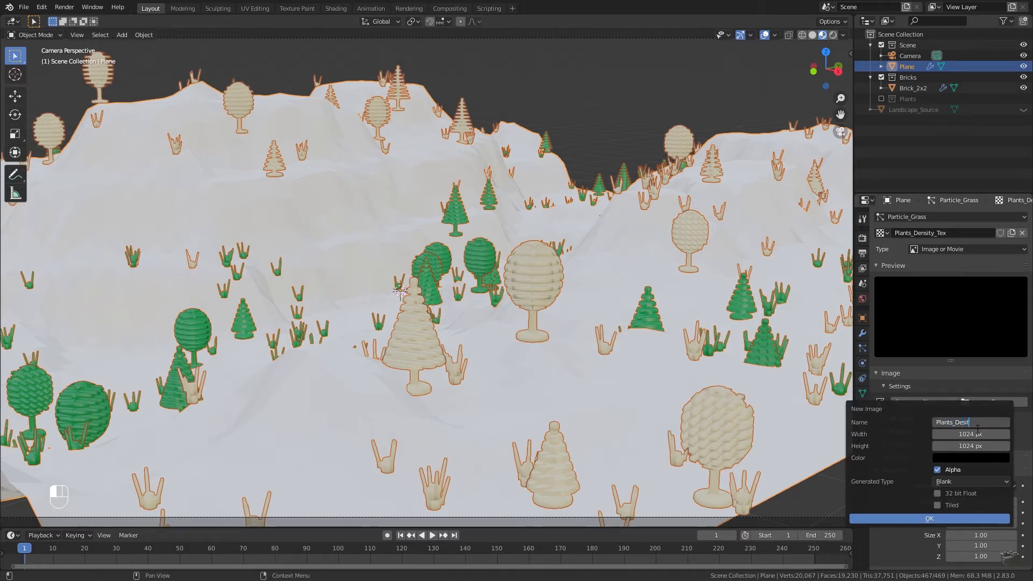
{"action": "type", "text": "y_Img"}
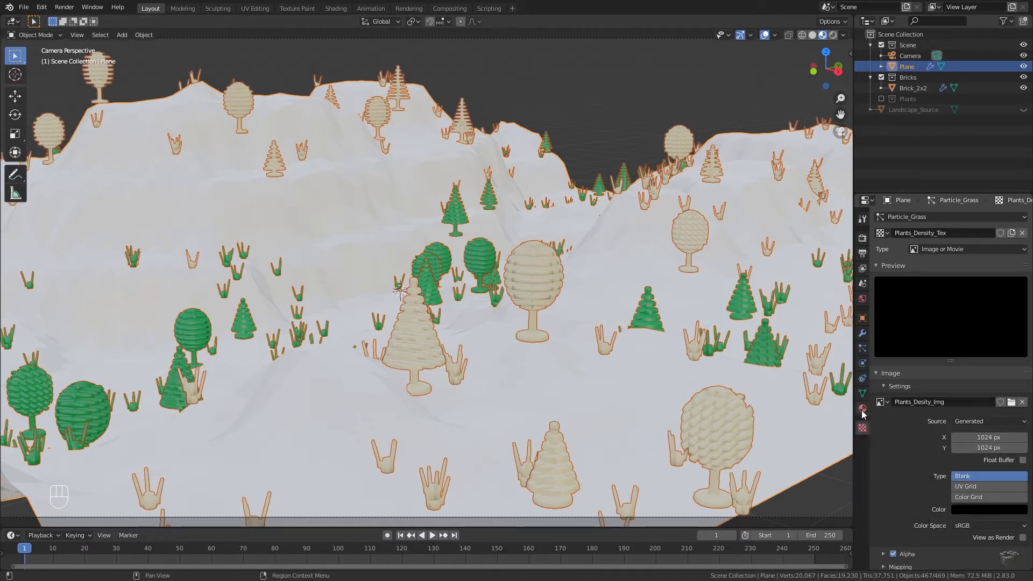
Step: Rename the plane's material Plants_Density_Mat and make its surface a Diffuse BSDF
{"action": "left_click", "coordinate": [862, 409]}
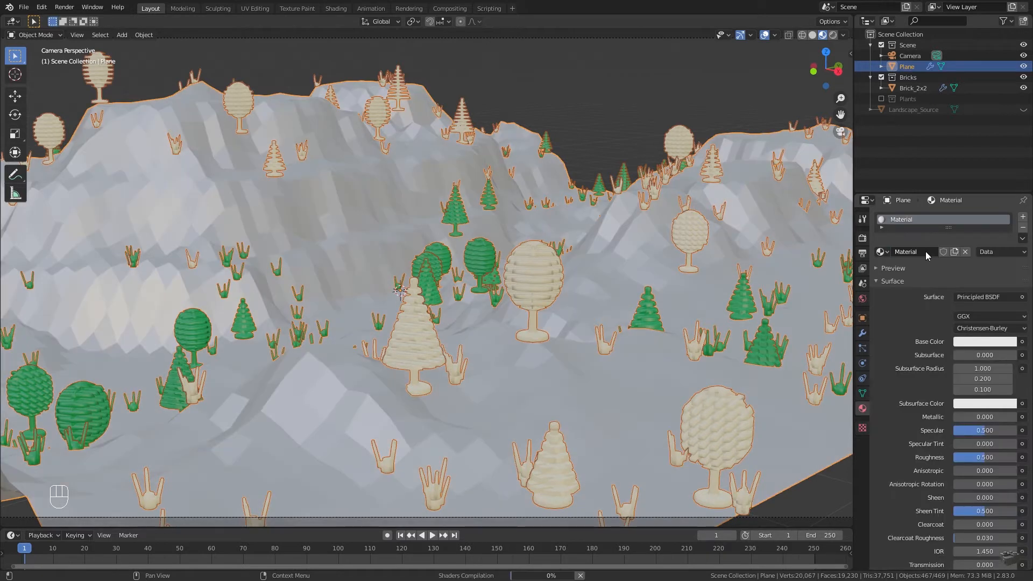
{"action": "double_click", "coordinate": [916, 251]}
{"action": "type", "text": "Plants_Density_Mat"}
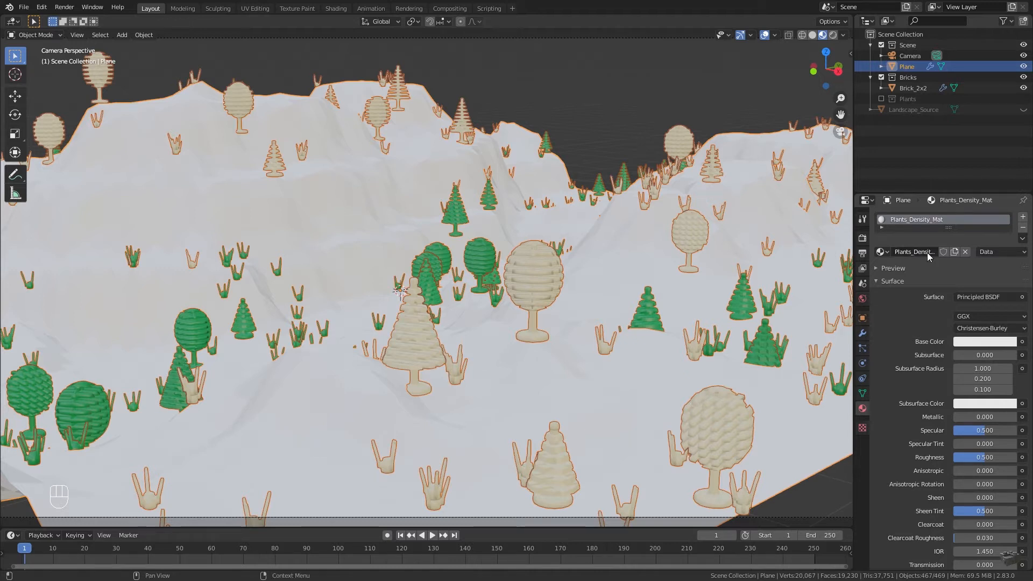
{"action": "left_click", "coordinate": [988, 297]}
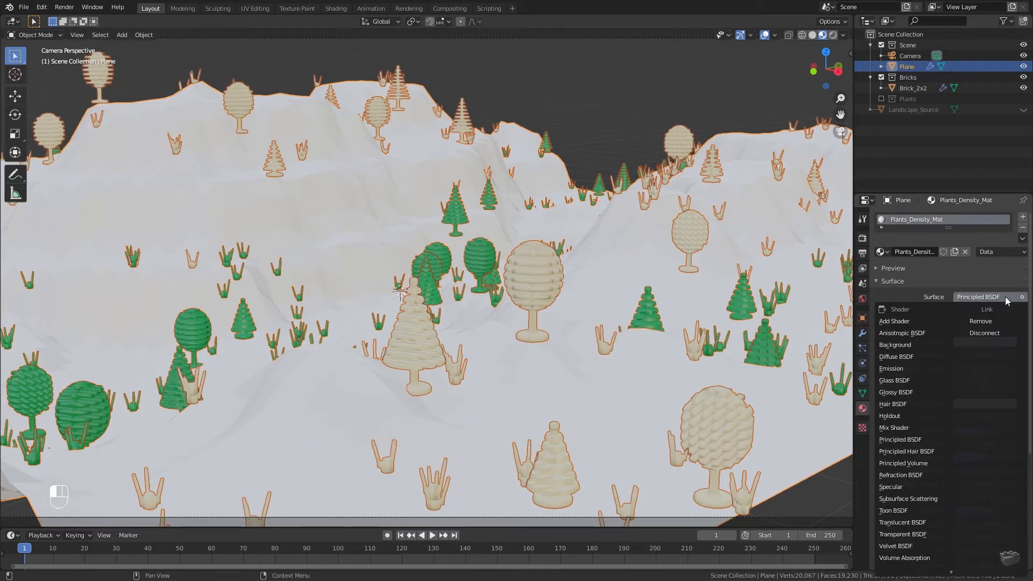
{"action": "left_click", "coordinate": [897, 356]}
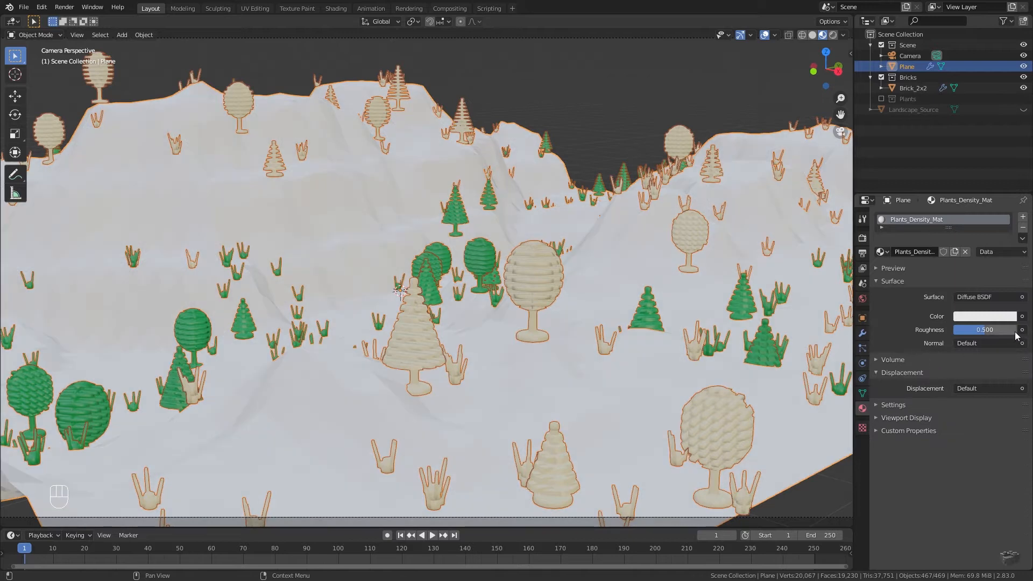
Step: Drive the diffuse colour with an Image Texture using Plants_Desity_Img
{"action": "left_click", "coordinate": [1024, 317]}
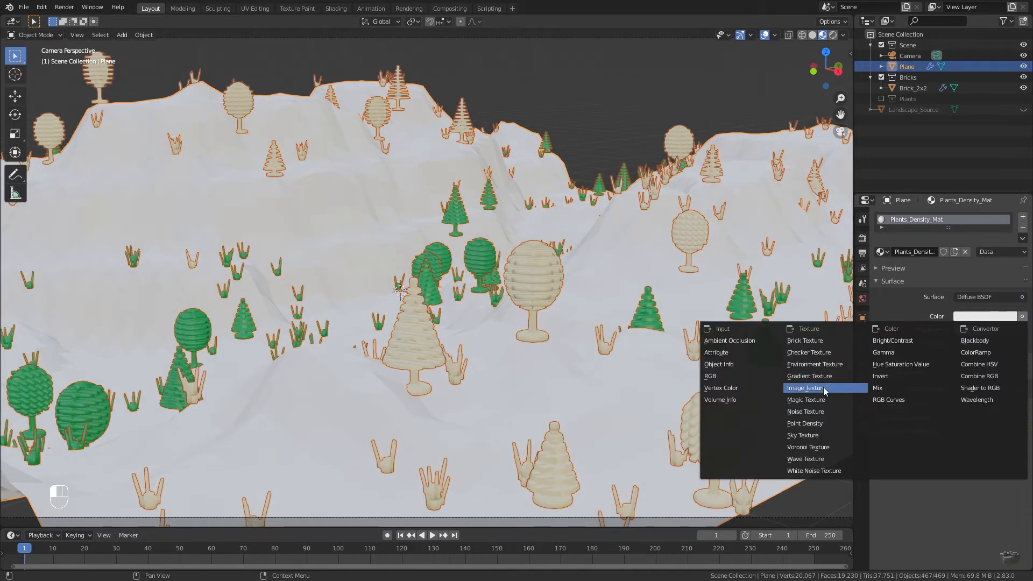
{"action": "left_click", "coordinate": [805, 387]}
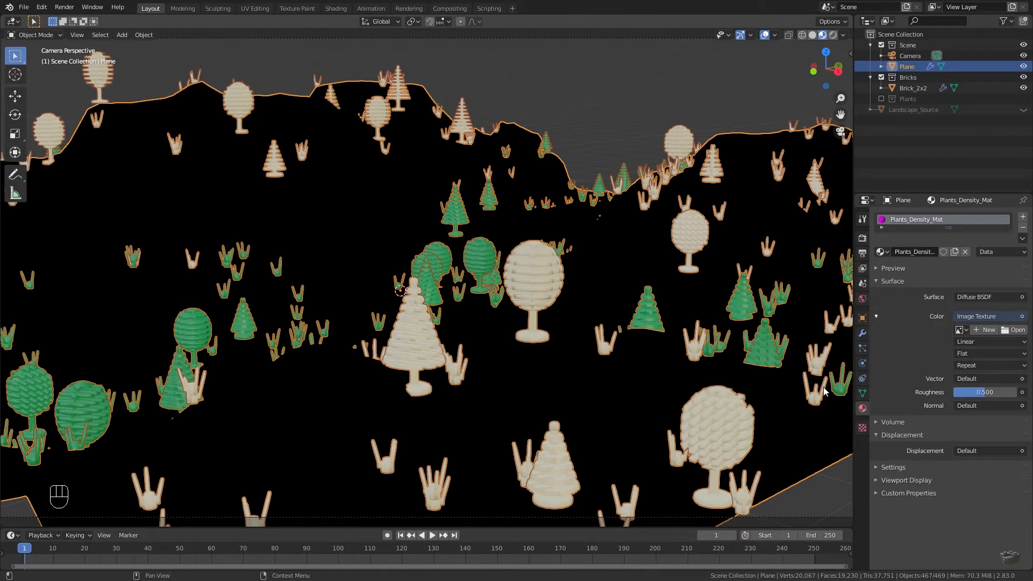
{"action": "left_click", "coordinate": [959, 329]}
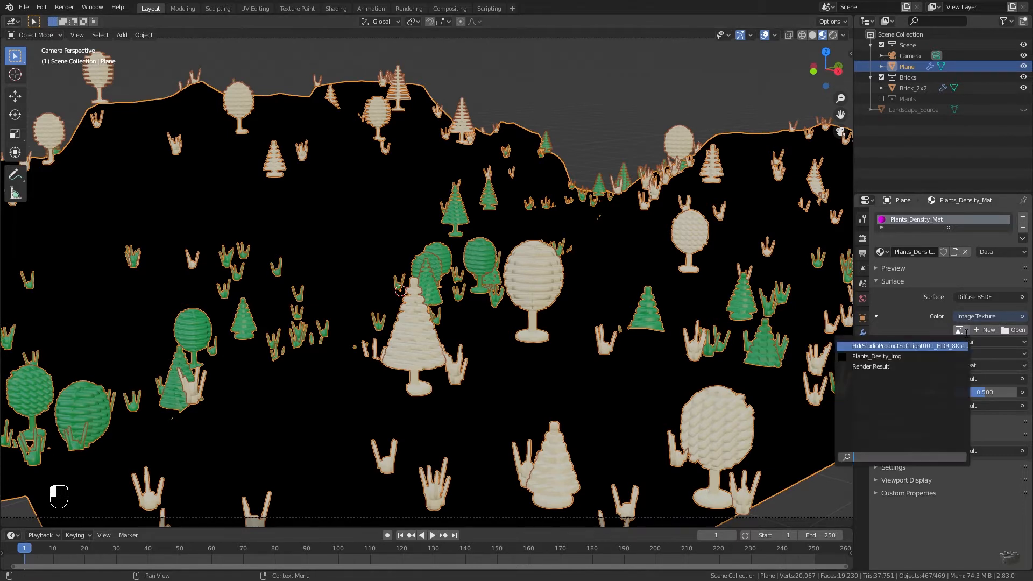
{"action": "left_click", "coordinate": [878, 356]}
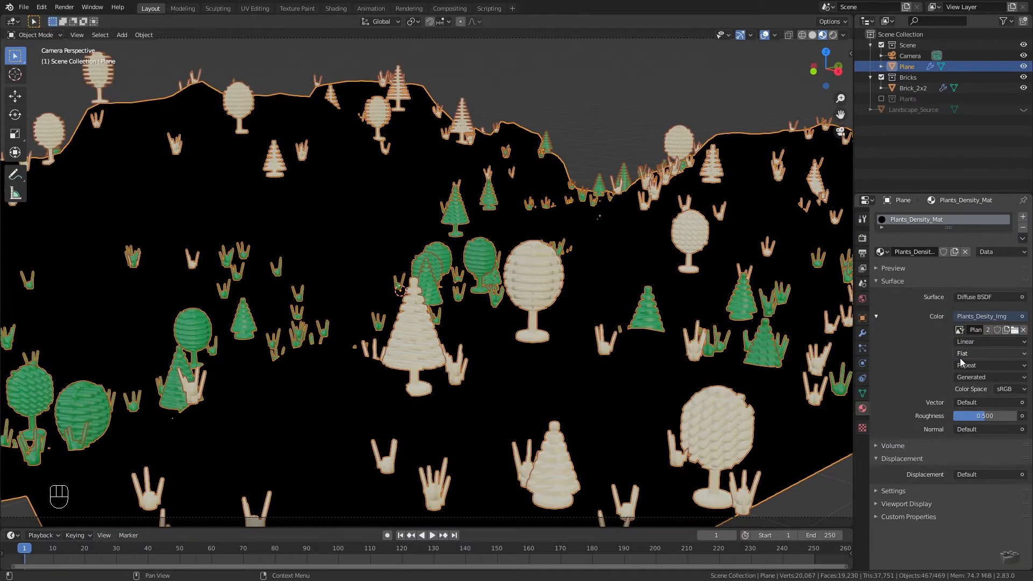
{"action": "left_click", "coordinate": [862, 427]}
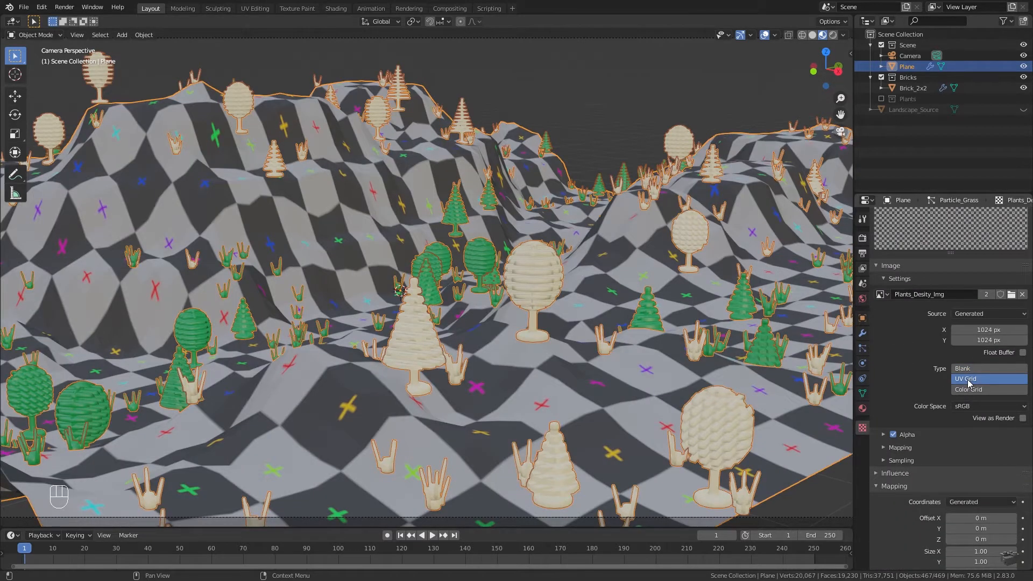
Step: Fill the density image with a Color Grid and view the plane from the top
{"action": "left_click", "coordinate": [969, 389]}
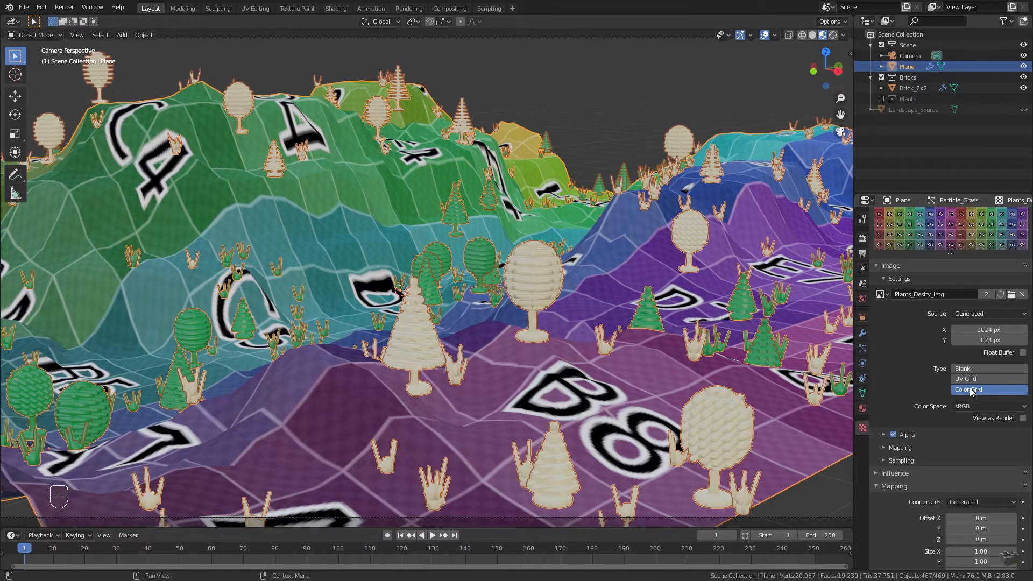
{"action": "key", "text": "KP_7"}
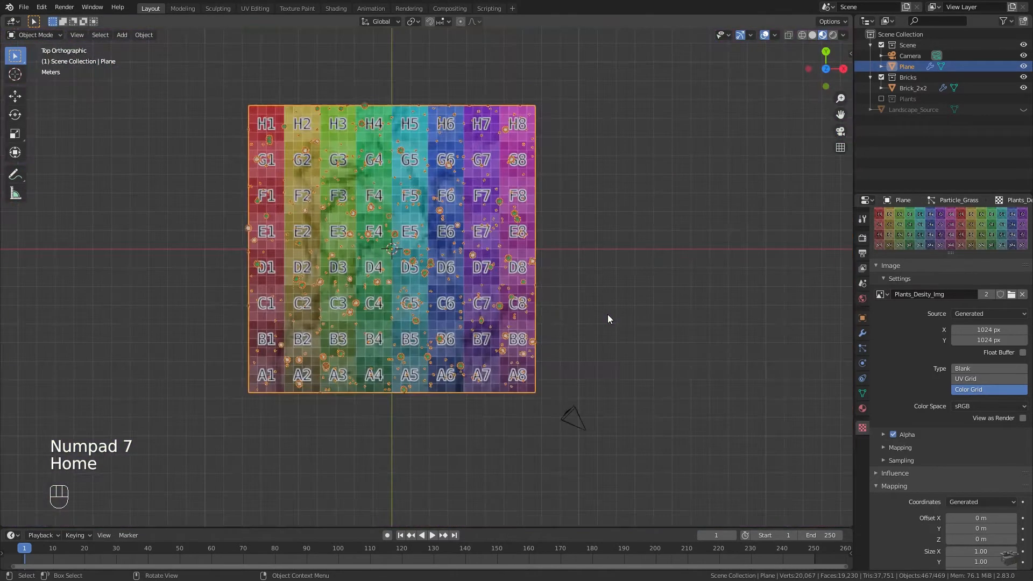
{"action": "left_click", "coordinate": [968, 377]}
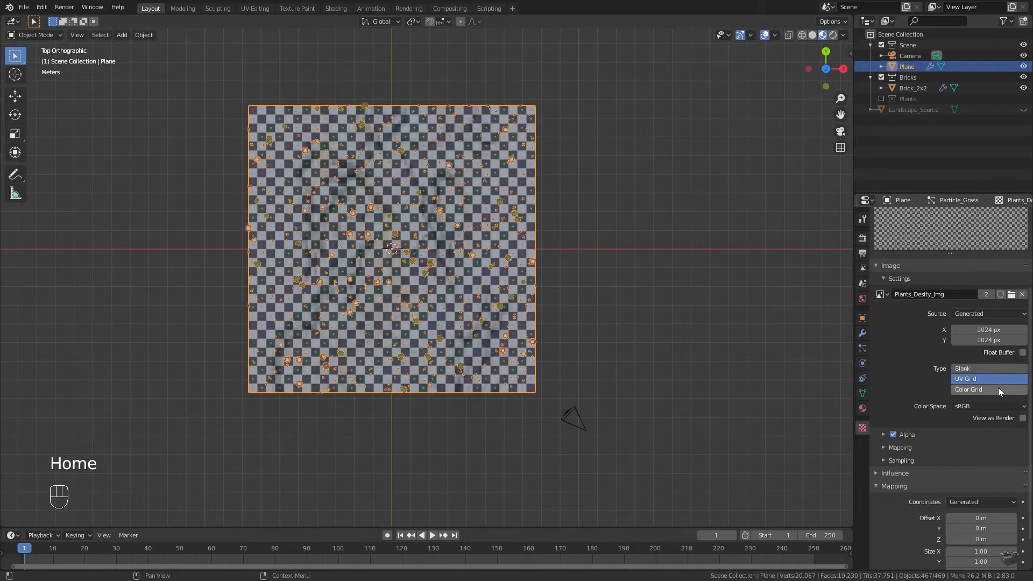
Step: Unwrap the plane's UVs so the grid spans the terrain, then view through the camera
{"action": "key", "text": "Tab"}
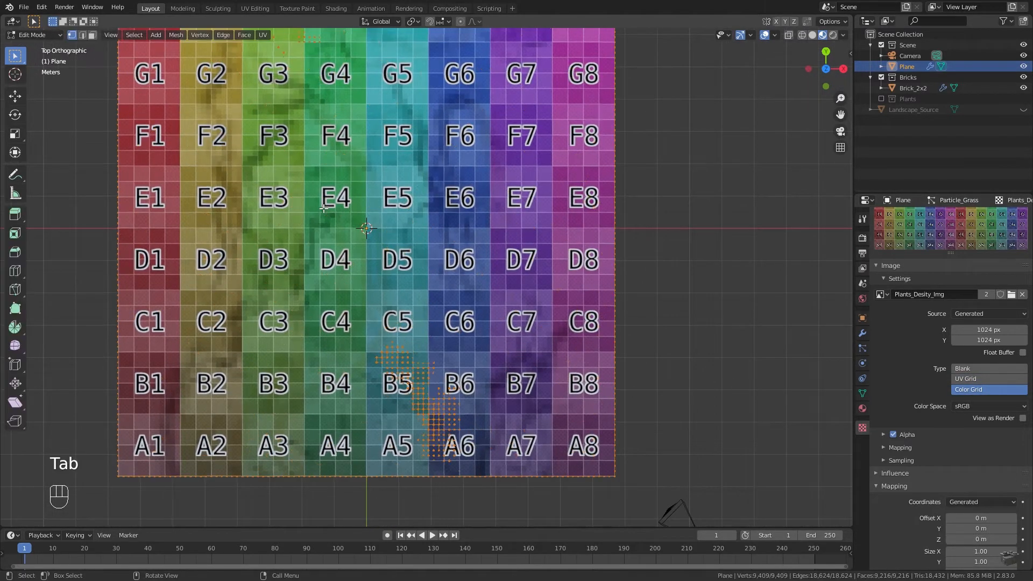
{"action": "key", "text": "u"}
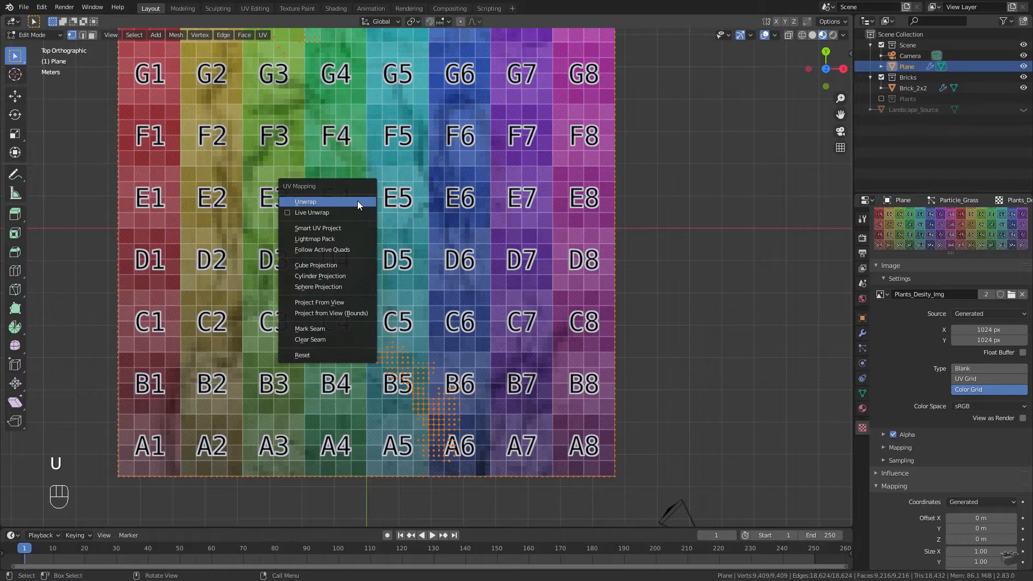
{"action": "left_click", "coordinate": [305, 202]}
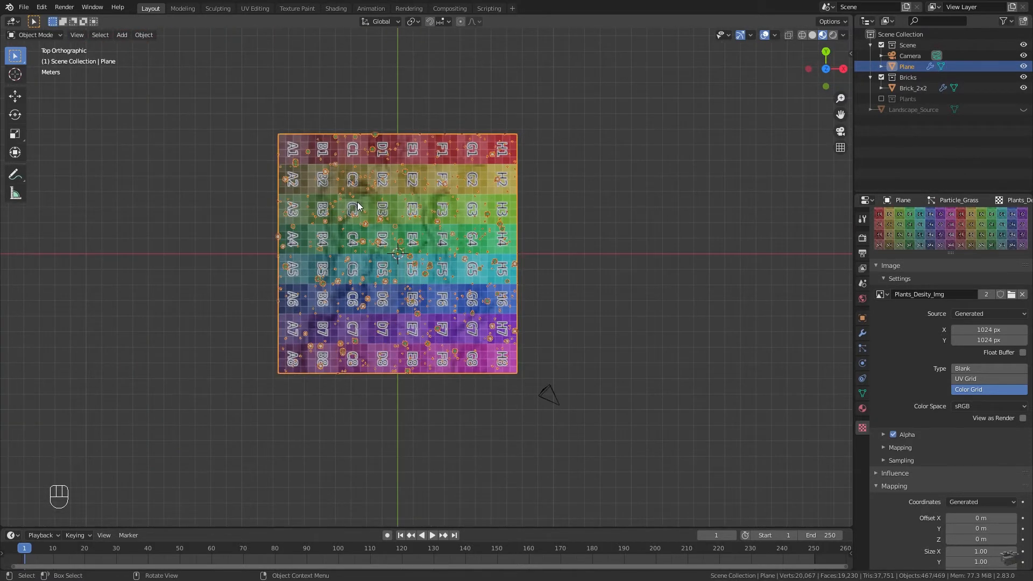
{"action": "key", "text": "KP_0"}
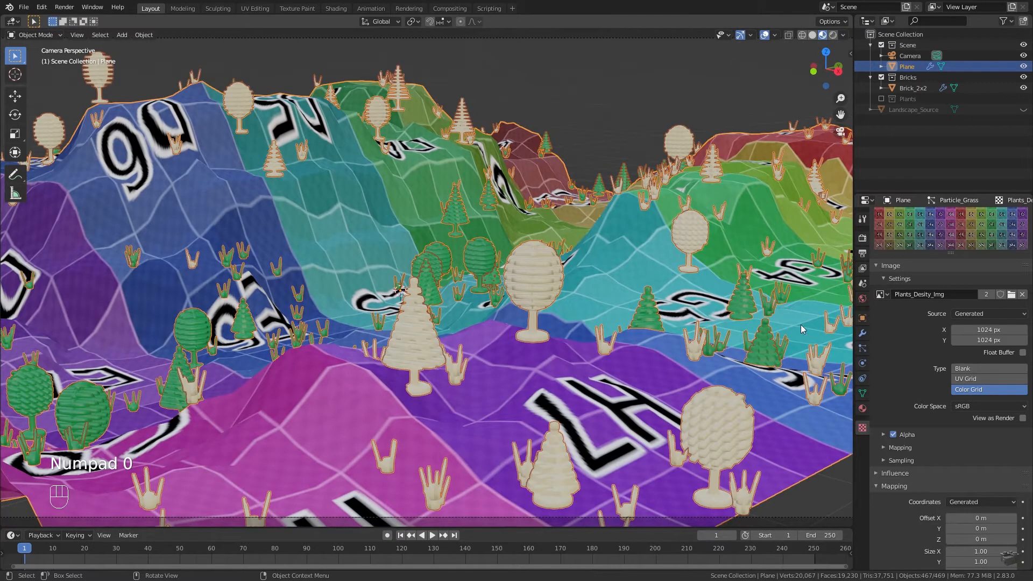
Step: Set the image back to Blank and enable Density under the texture's Influence
{"action": "left_click", "coordinate": [987, 368]}
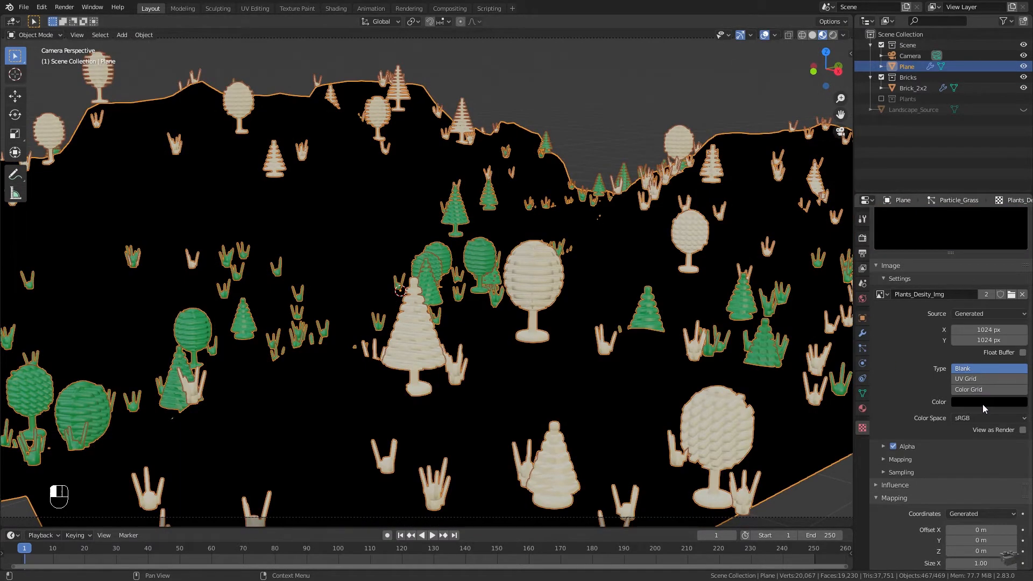
{"action": "left_click", "coordinate": [988, 401]}
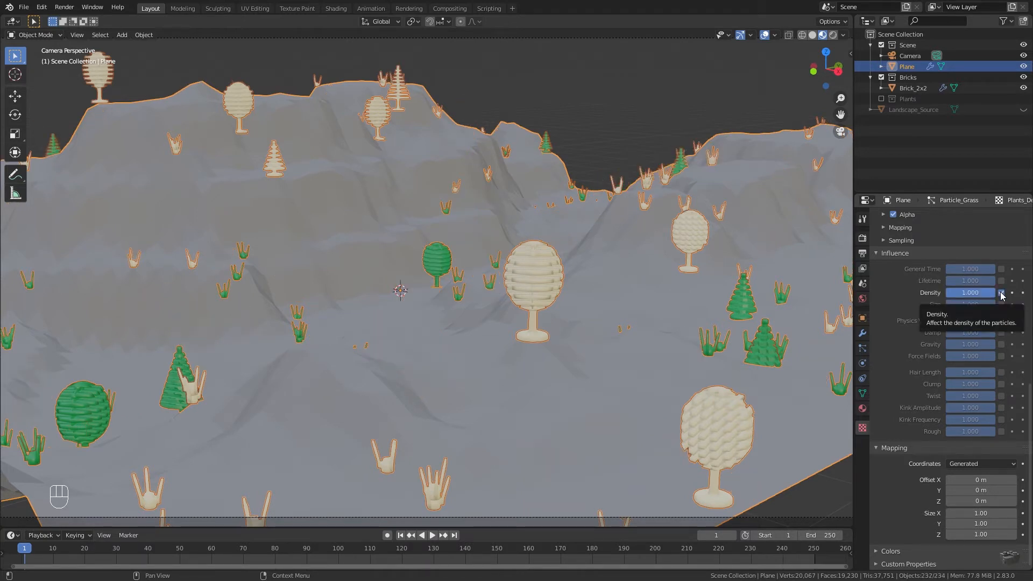
{"action": "left_click", "coordinate": [1002, 293]}
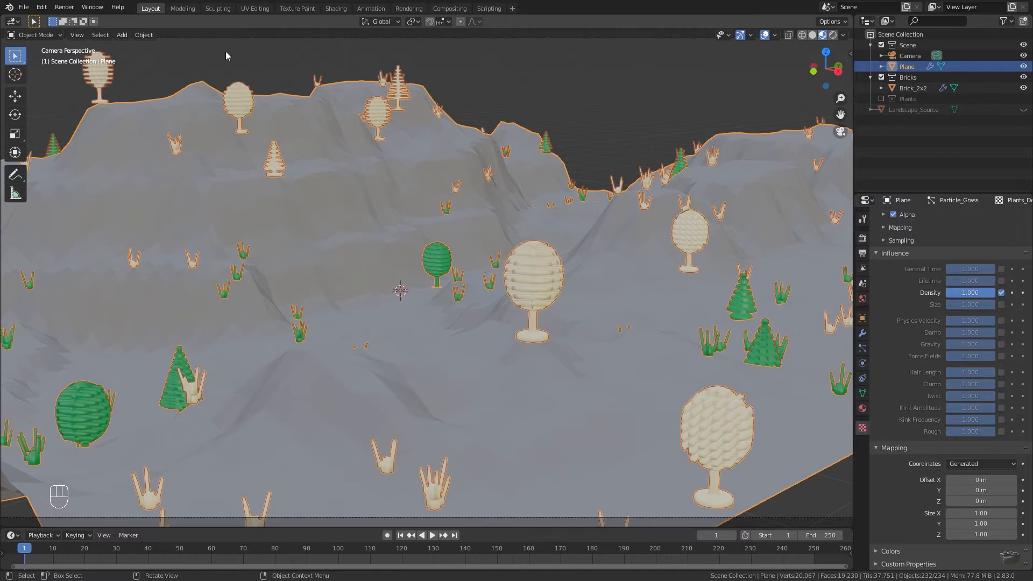
Step: Enter Texture Paint and paint a broad white band down the centre of the plane
{"action": "left_click", "coordinate": [35, 35]}
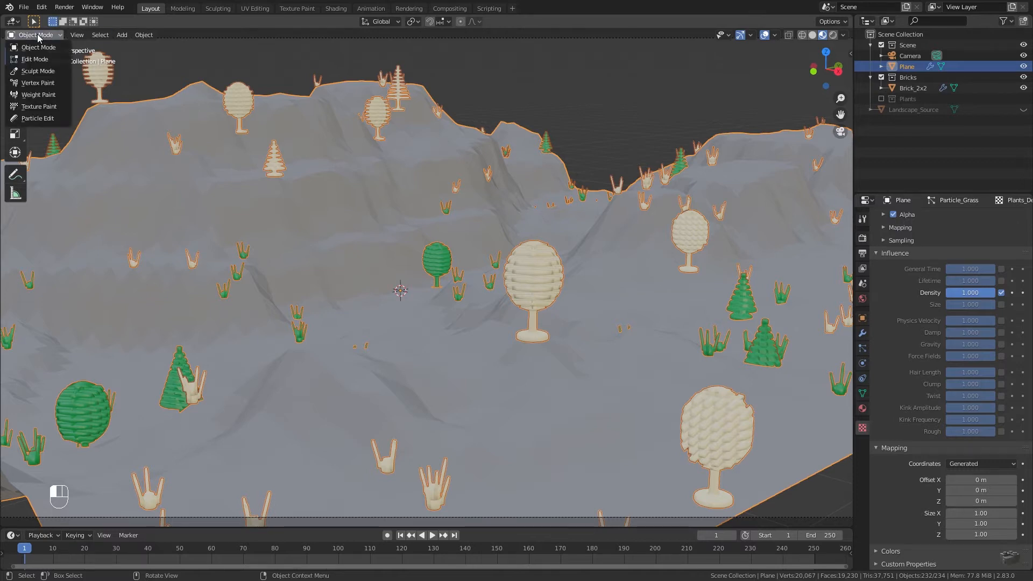
{"action": "left_click", "coordinate": [39, 107]}
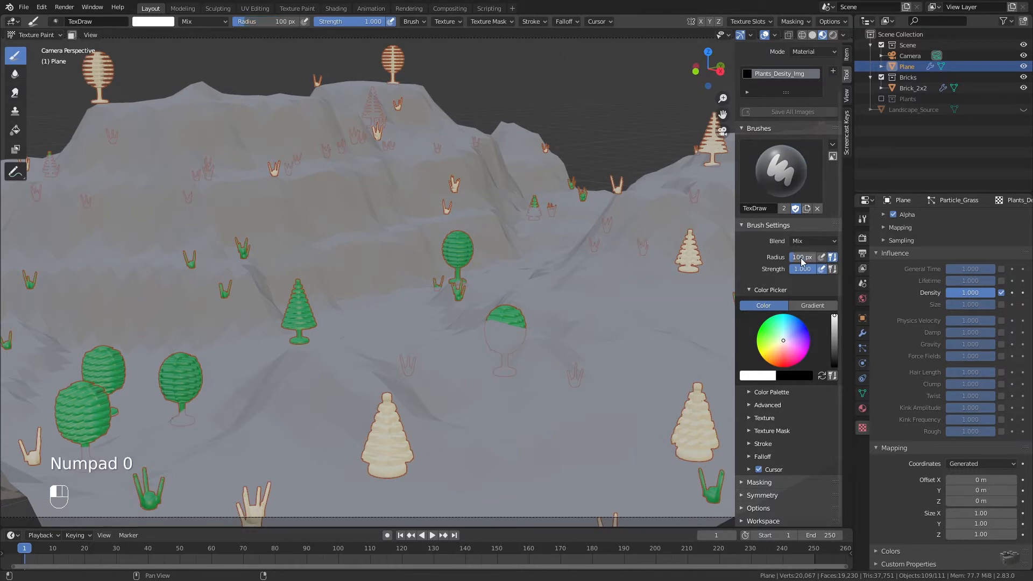
{"action": "mouse_move", "coordinate": [500, 270]}
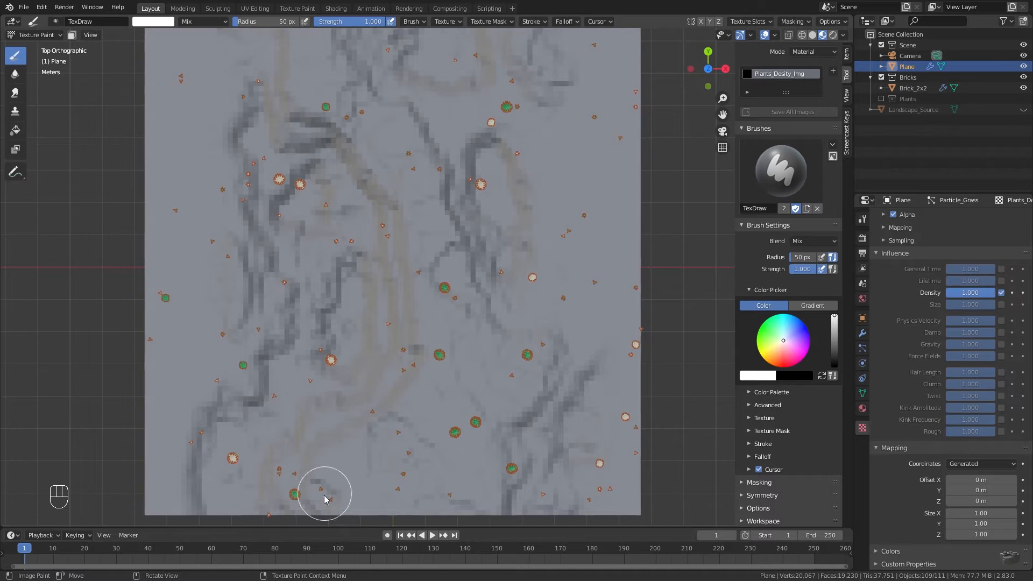
{"action": "left_click_drag", "start_coordinate": [323, 494], "coordinate": [422, 313]}
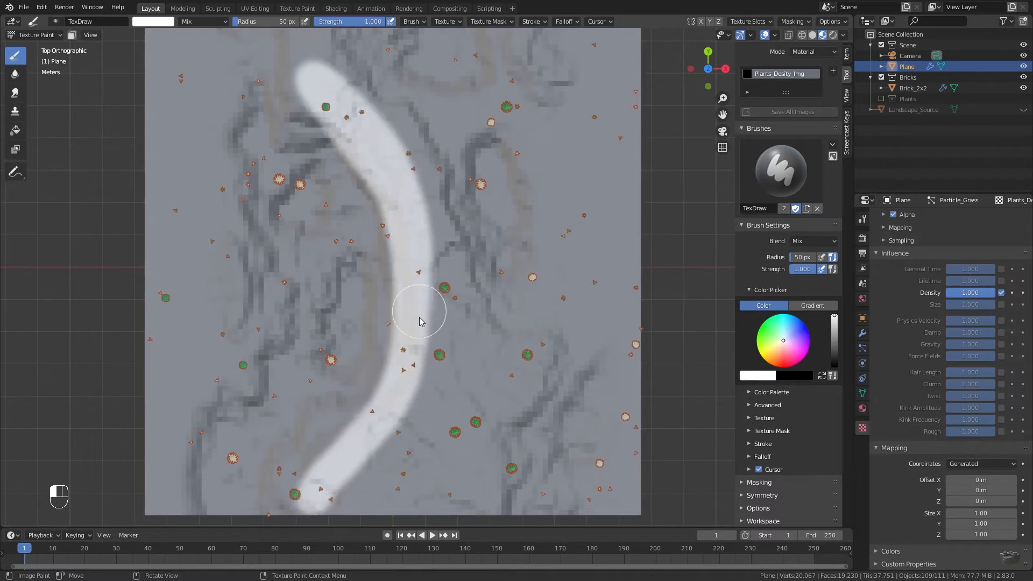
{"action": "left_click_drag", "start_coordinate": [422, 310], "coordinate": [328, 52]}
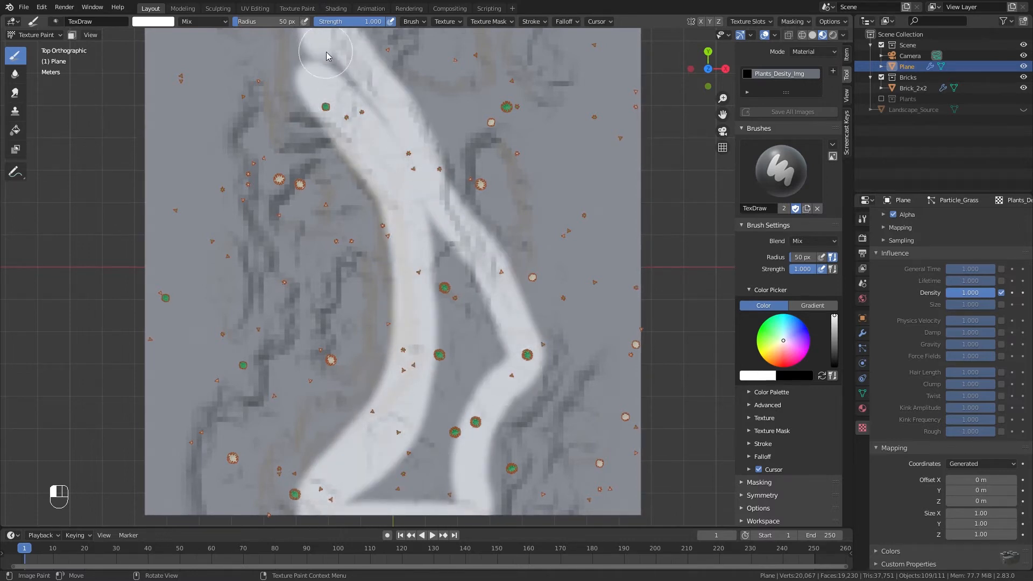
{"action": "left_click_drag", "start_coordinate": [325, 52], "coordinate": [459, 270]}
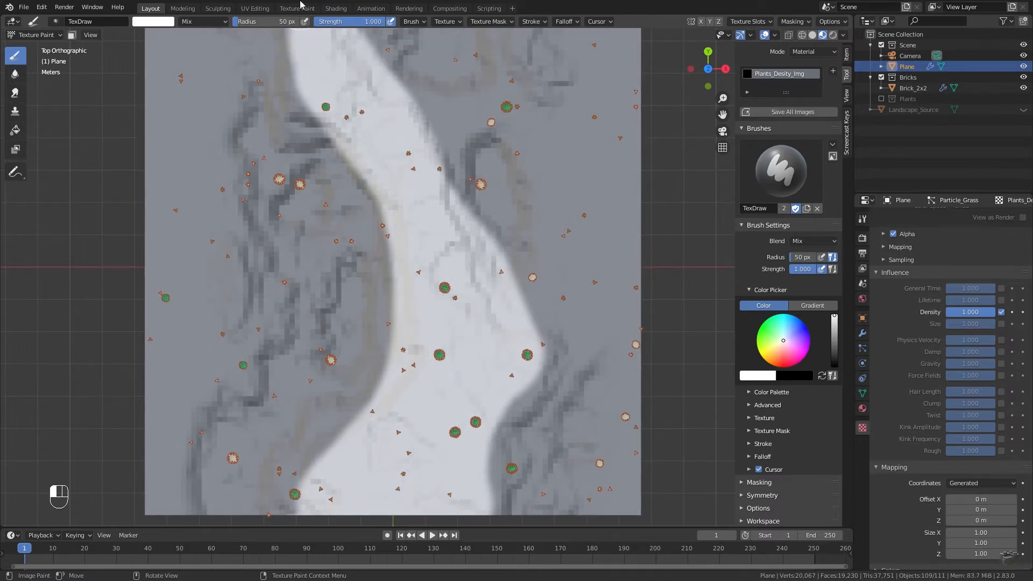
{"action": "key", "text": "KP_7"}
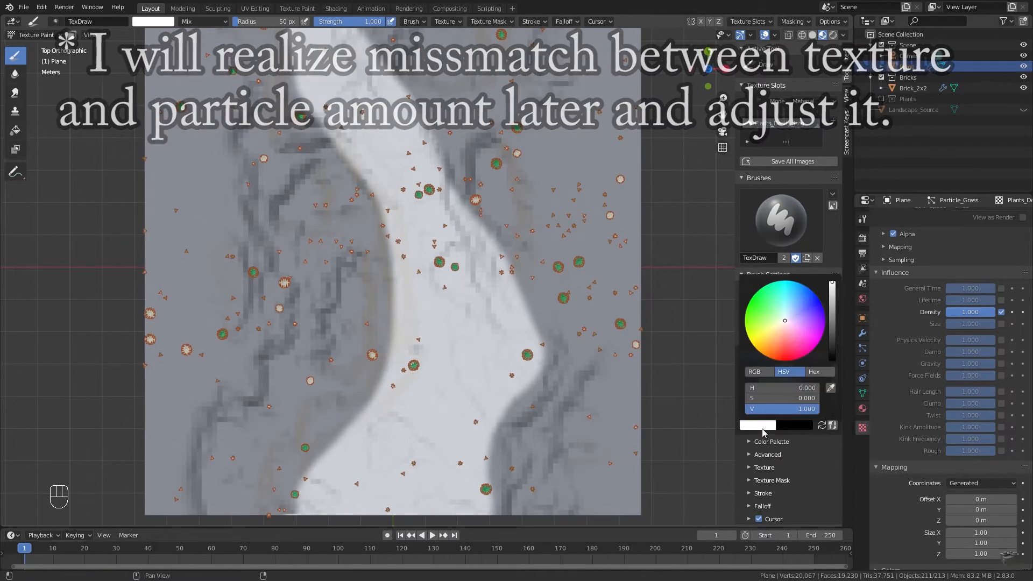
Step: Paint thick black curved strokes across the map, then return to Object Mode
{"action": "left_click_drag", "start_coordinate": [304, 132], "coordinate": [297, 438]}
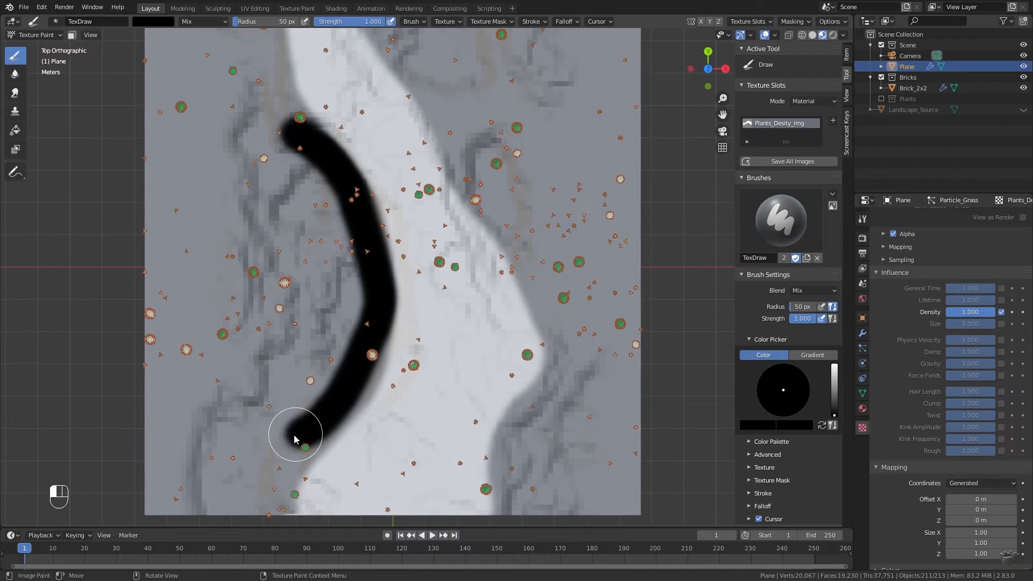
{"action": "left_click_drag", "start_coordinate": [295, 439], "coordinate": [523, 93]}
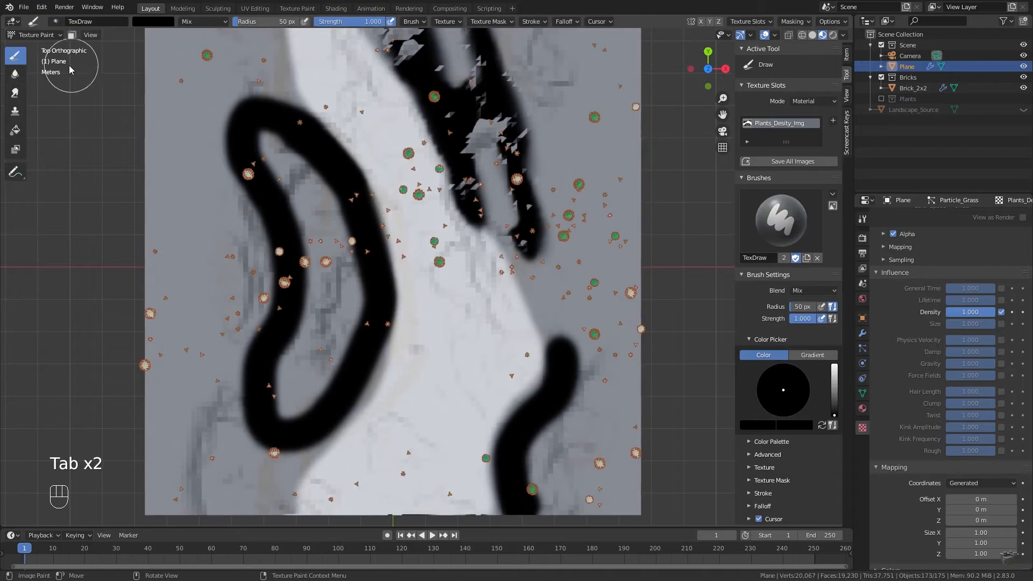
{"action": "key", "text": "Tab"}
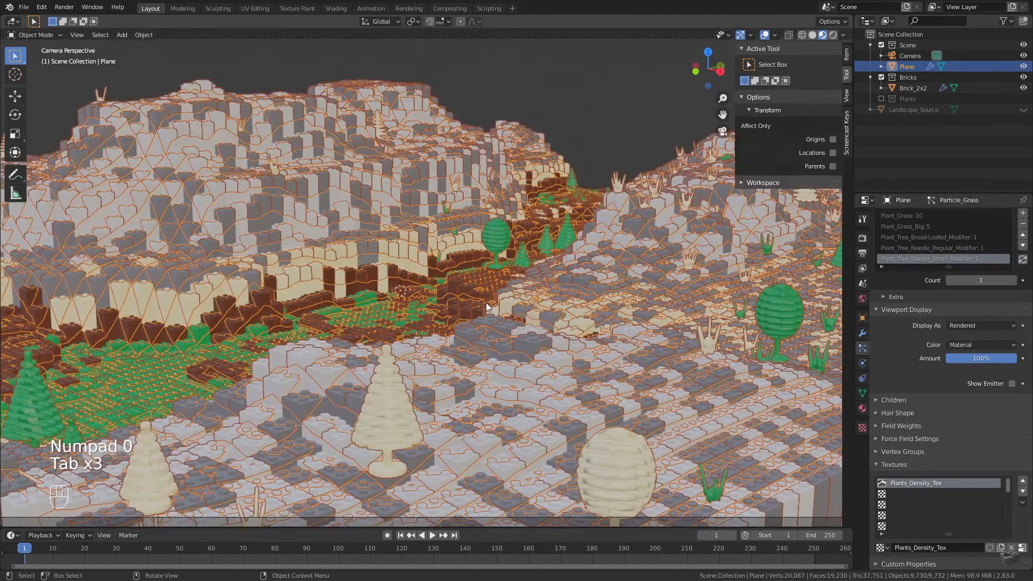
Step: Save the painted map as Plants_Desity_Img.png from an Image Editor area
{"action": "left_click", "coordinate": [11, 22]}
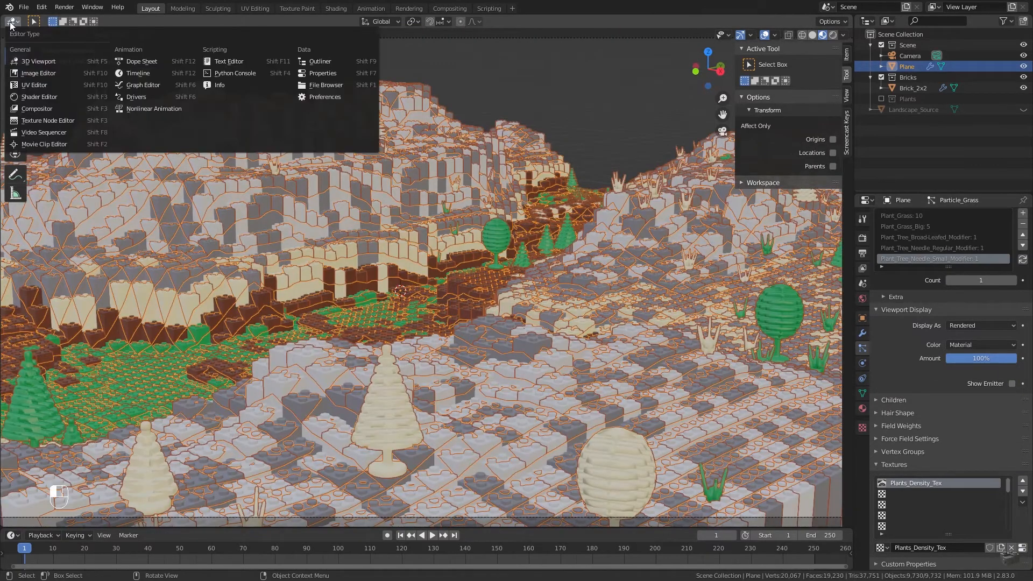
{"action": "left_click", "coordinate": [39, 73]}
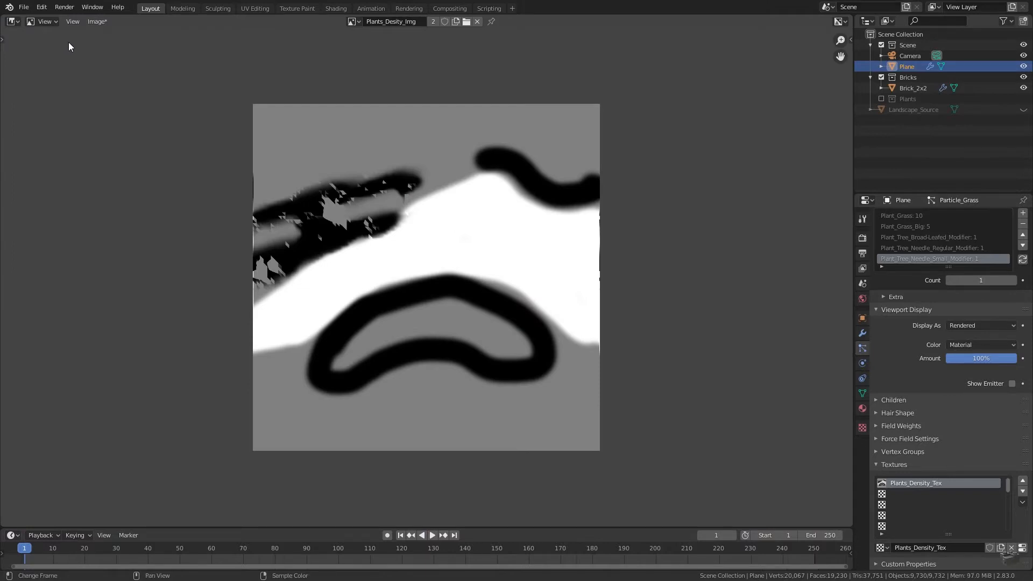
{"action": "left_click", "coordinate": [96, 22]}
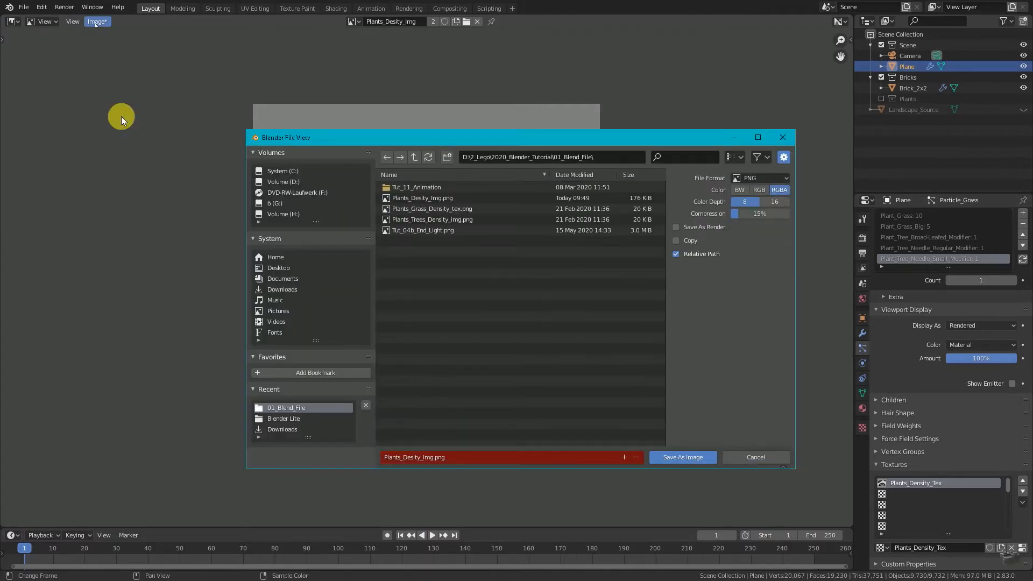
{"action": "left_click", "coordinate": [682, 457]}
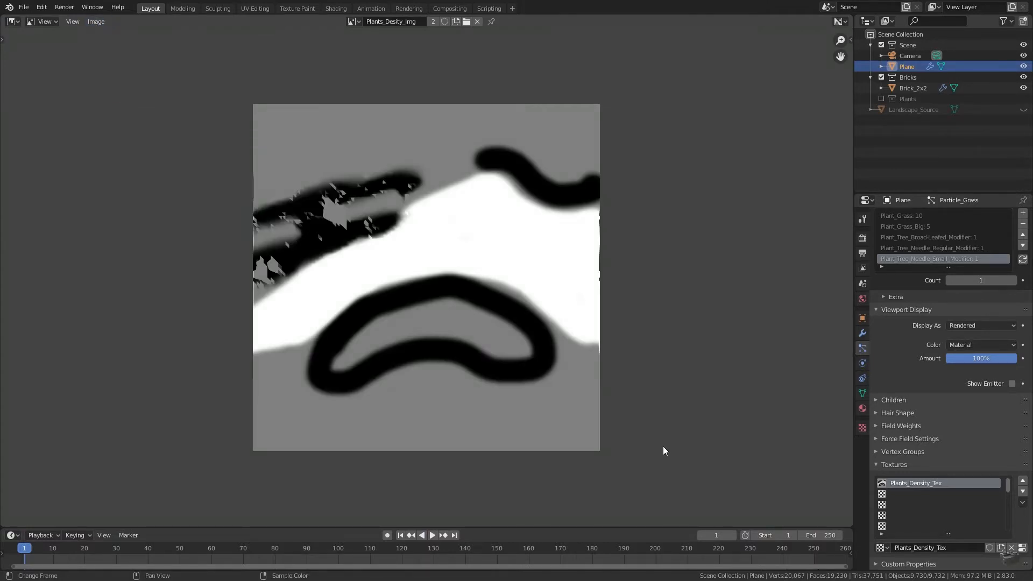
{"action": "left_click", "coordinate": [11, 22]}
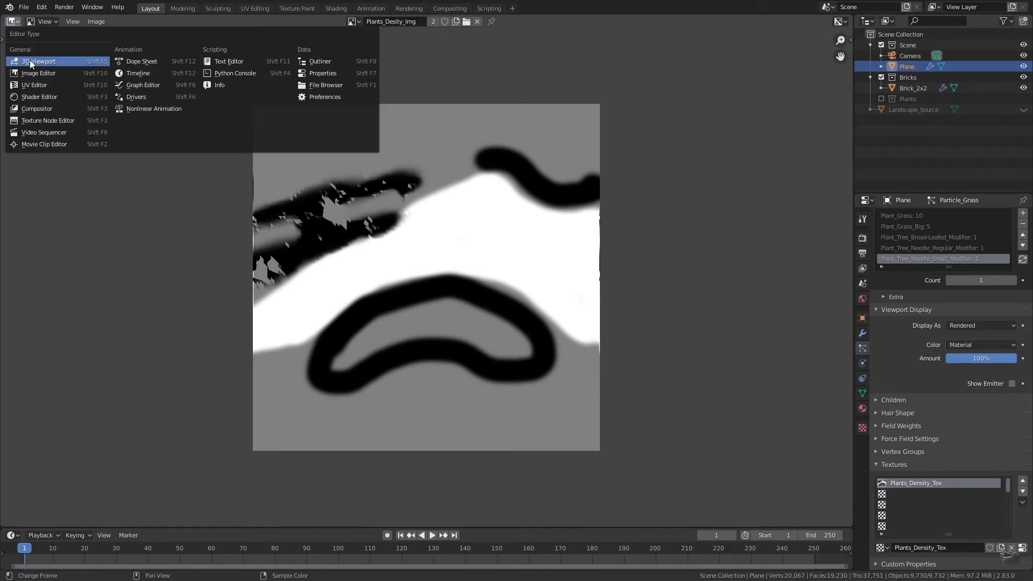
Step: Back in the 3D view, raise the Particle_Grass emission Number and preview the landscape through the camera
{"action": "left_click", "coordinate": [39, 61]}
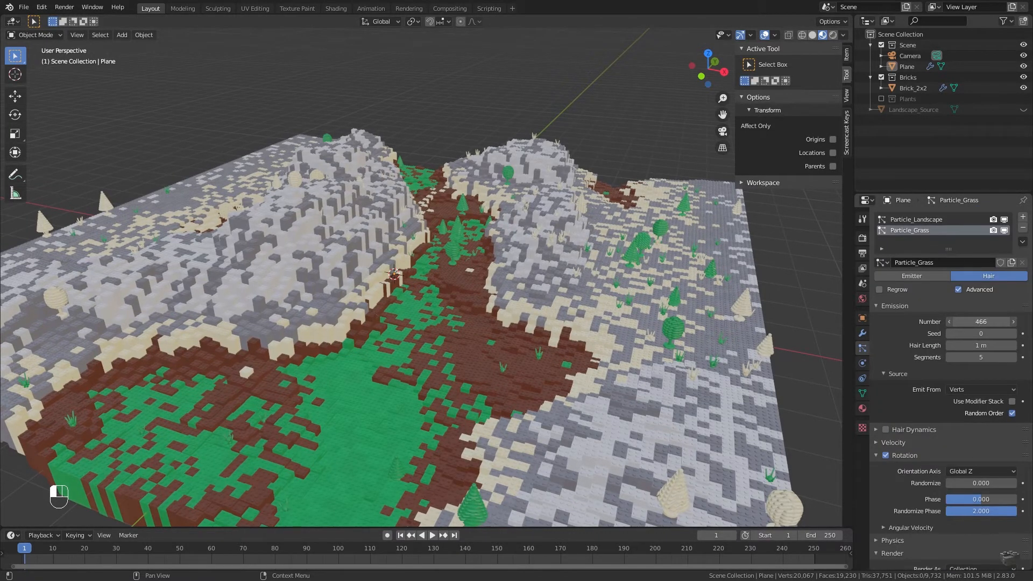
{"action": "type", "text": "1455"}
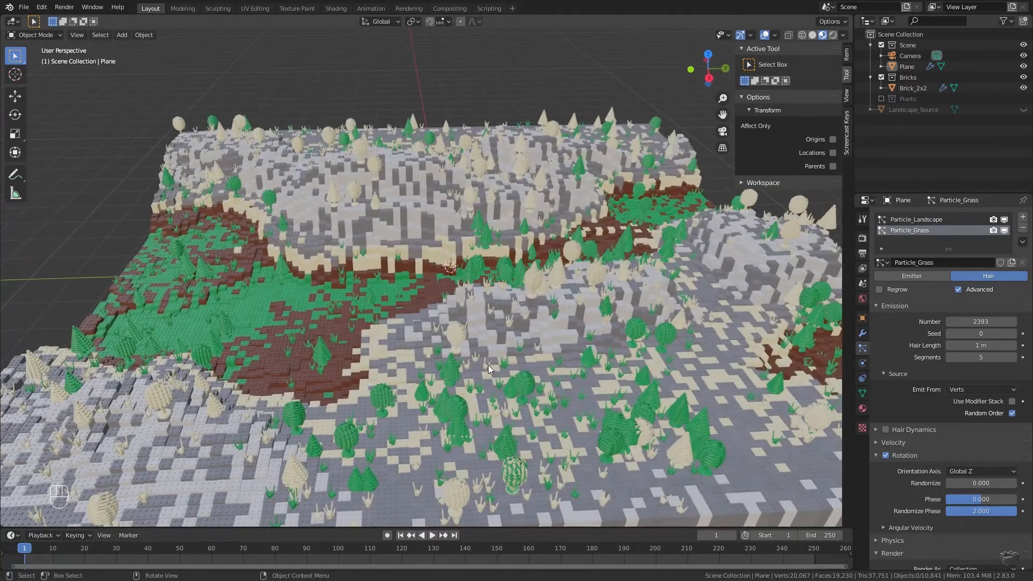
{"action": "key", "text": "Tab"}
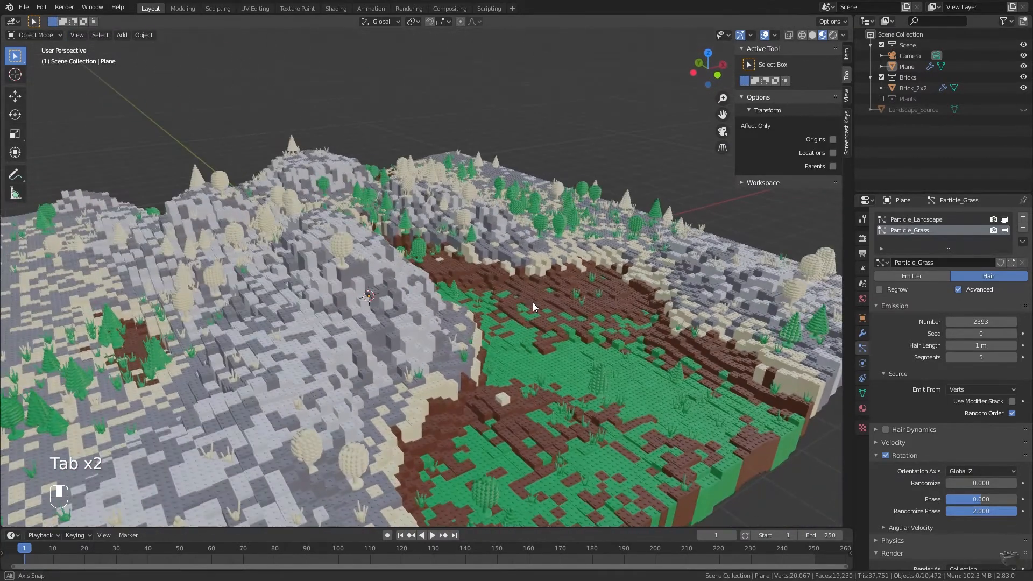
{"action": "left_click_drag", "start_coordinate": [534, 307], "coordinate": [431, 309]}
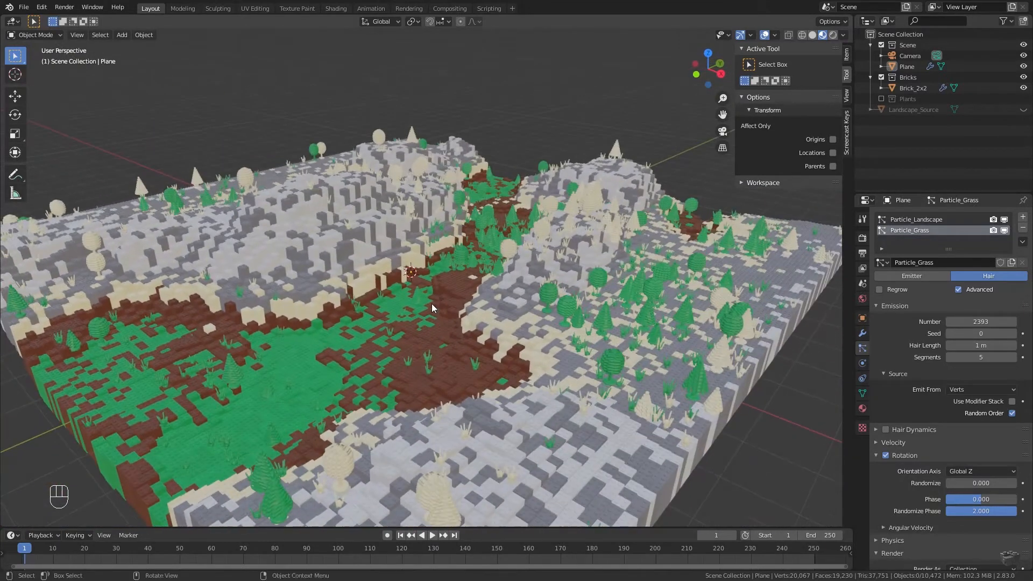
{"action": "key", "text": "KP_0"}
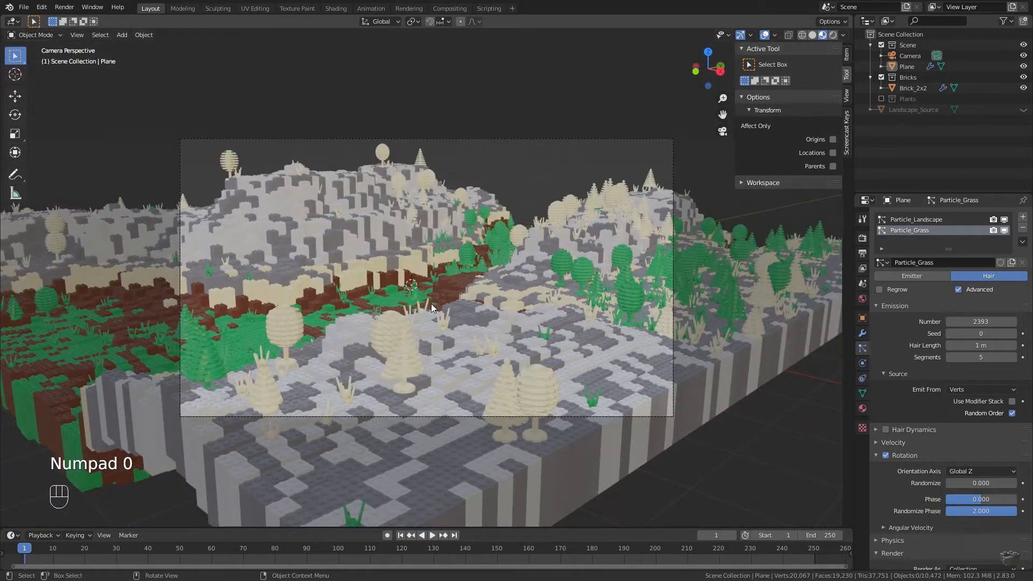
{"action": "key", "text": "Home"}
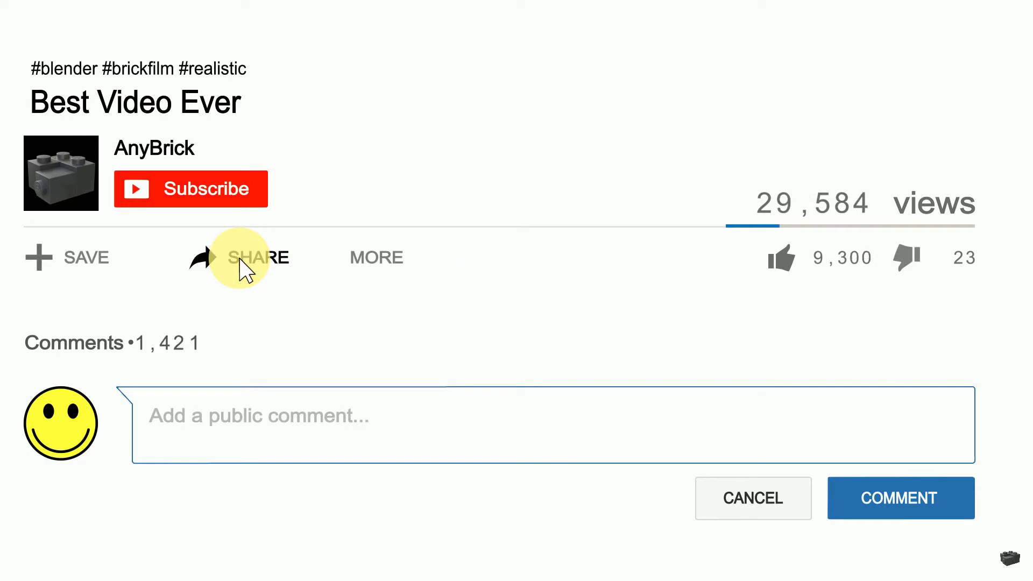
{"action": "left_click", "coordinate": [781, 257]}
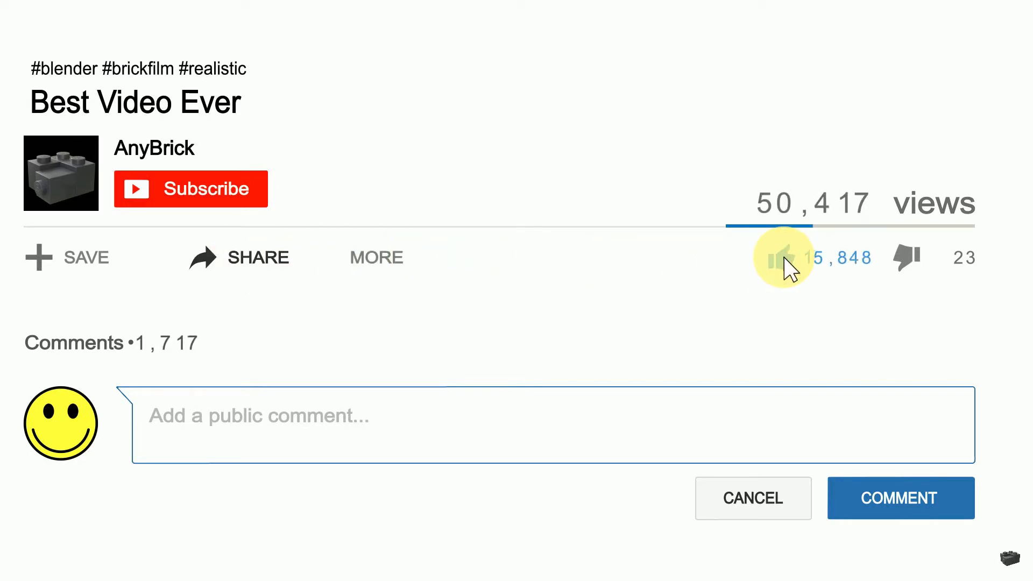
{"action": "type", "text": "Are there any other ways to import bricks into Blender?"}
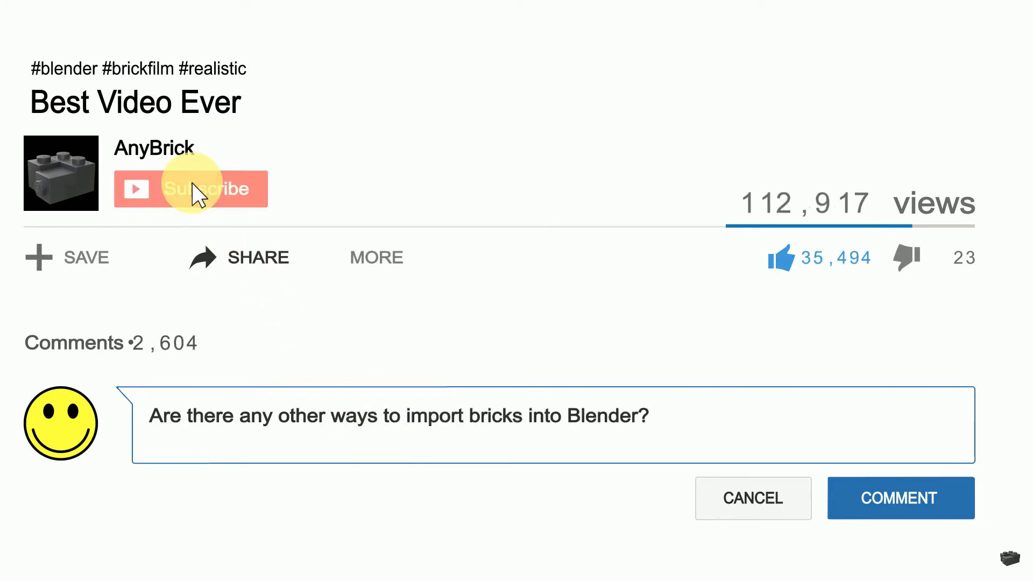
{"action": "left_click", "coordinate": [190, 190]}
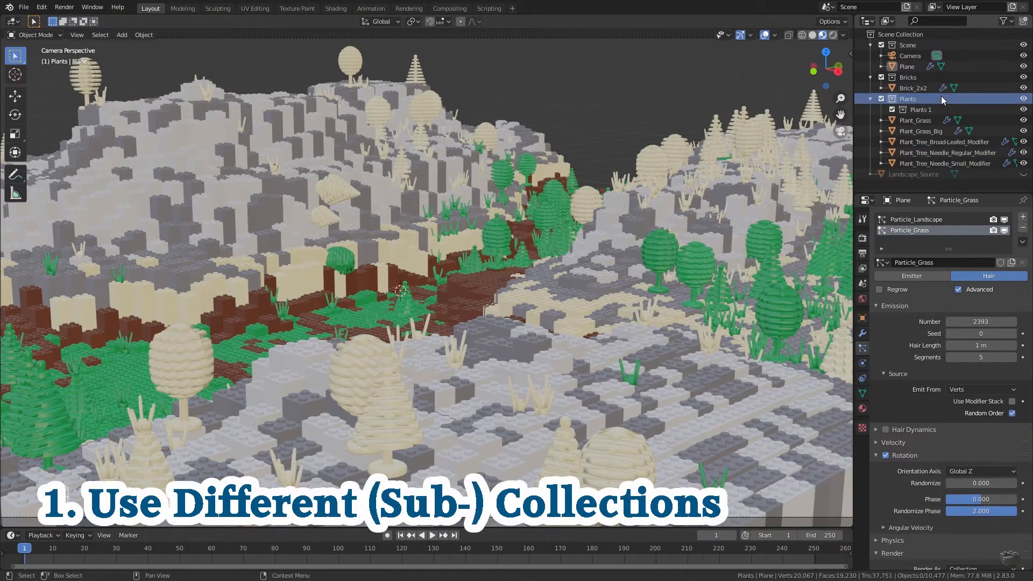
Step: Name the sub-collections Plants_Grass and Plants_Trees and move the grass and tree objects into them
{"action": "key", "text": "backspace"}
{"action": "type", "text": "_Grass"}
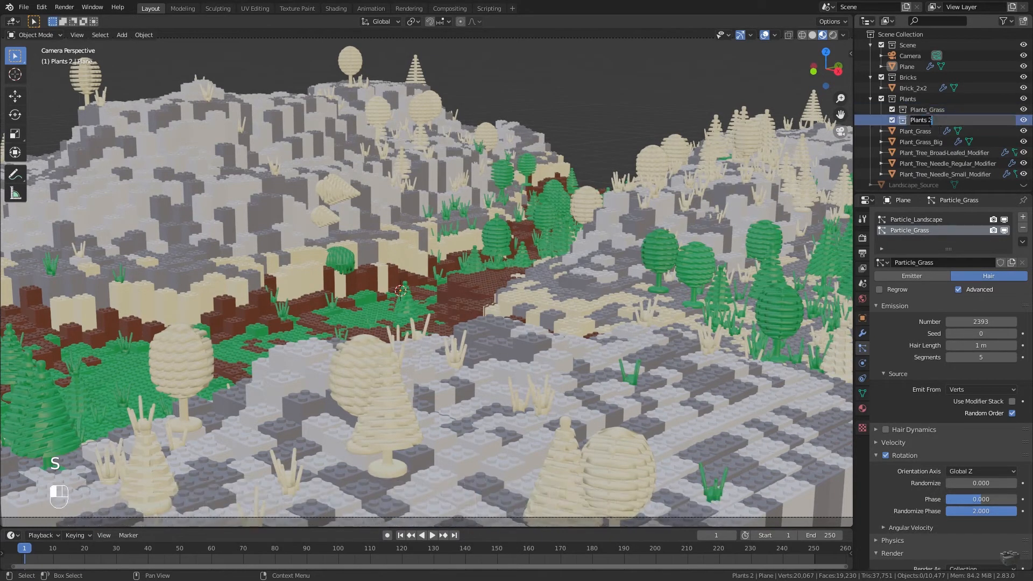
{"action": "key", "text": "Backspace"}
{"action": "type", "text": "_Trees"}
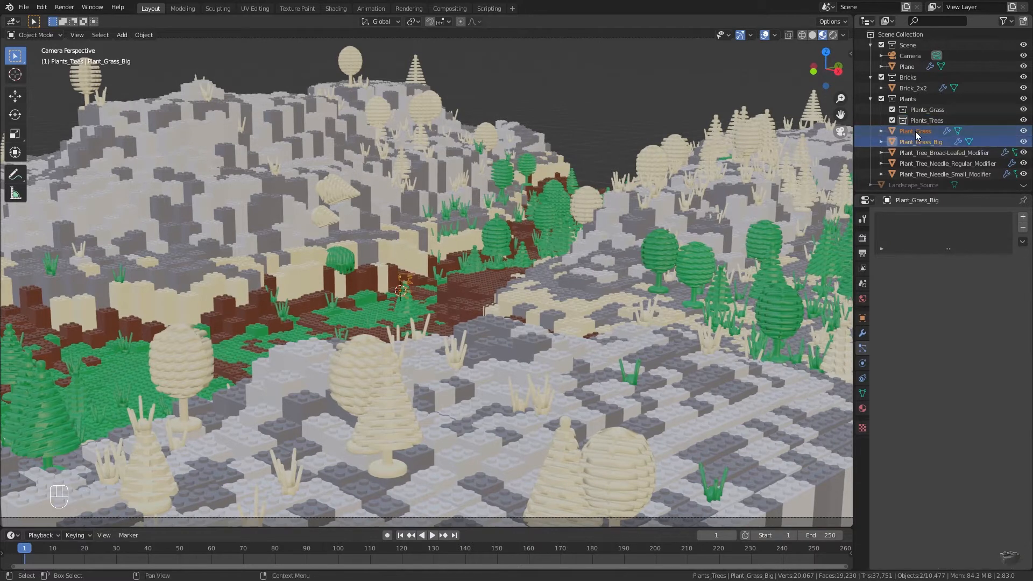
{"action": "left_click", "coordinate": [945, 151]}
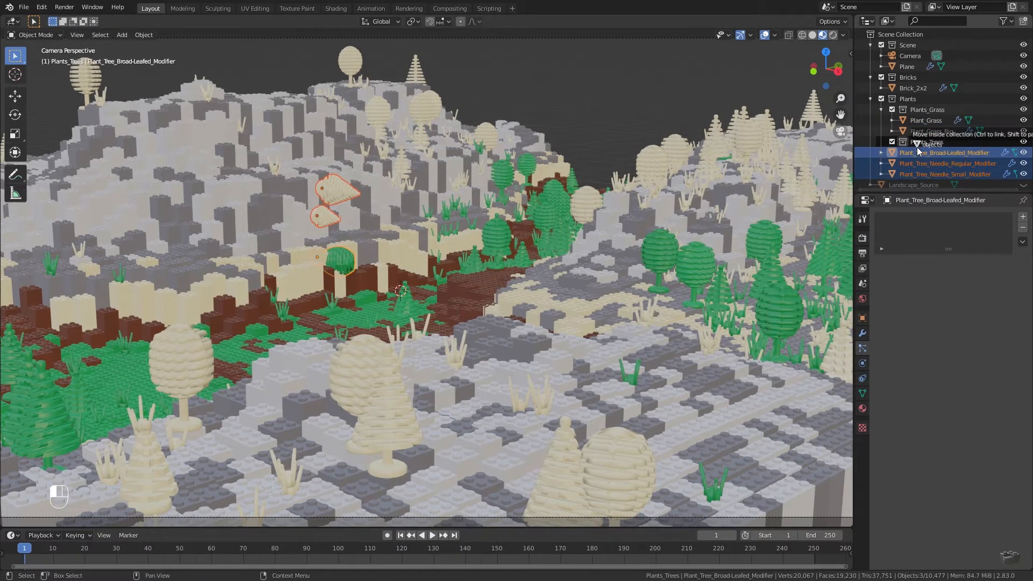
{"action": "left_click", "coordinate": [908, 66]}
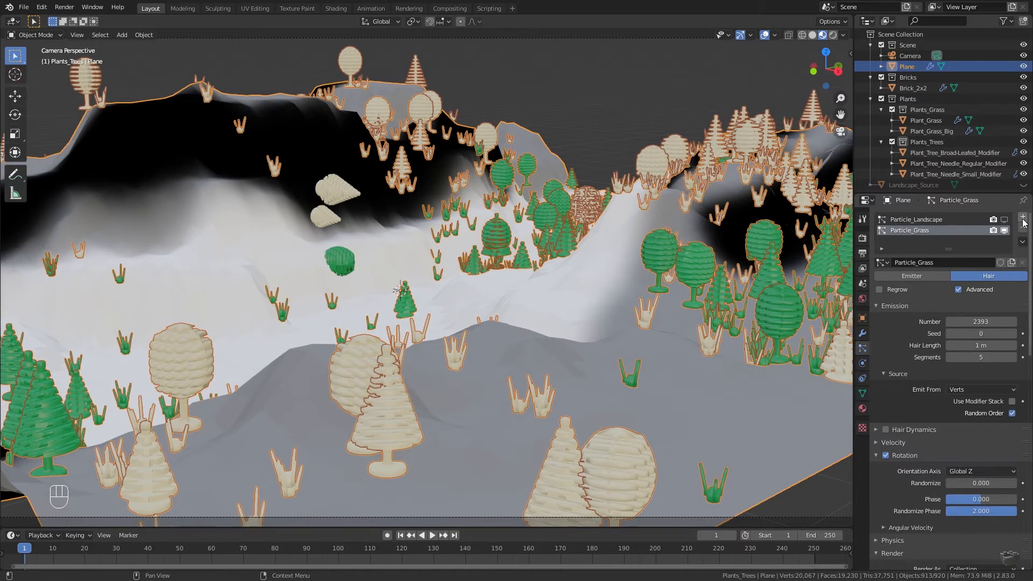
Step: Duplicate the grass particle system as Particle_Trees, select it and view its density textures
{"action": "left_click", "coordinate": [1022, 242]}
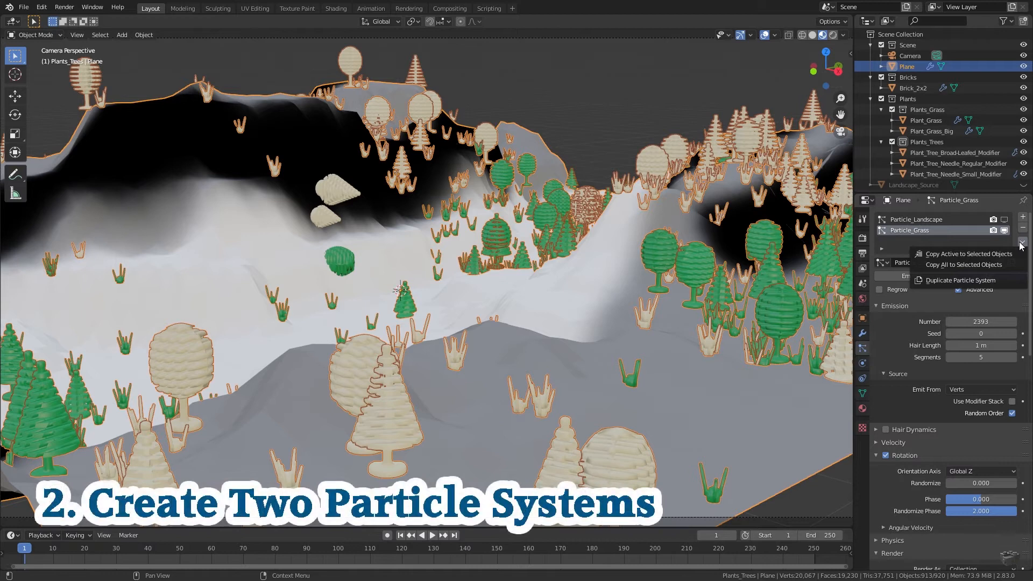
{"action": "left_click", "coordinate": [958, 280]}
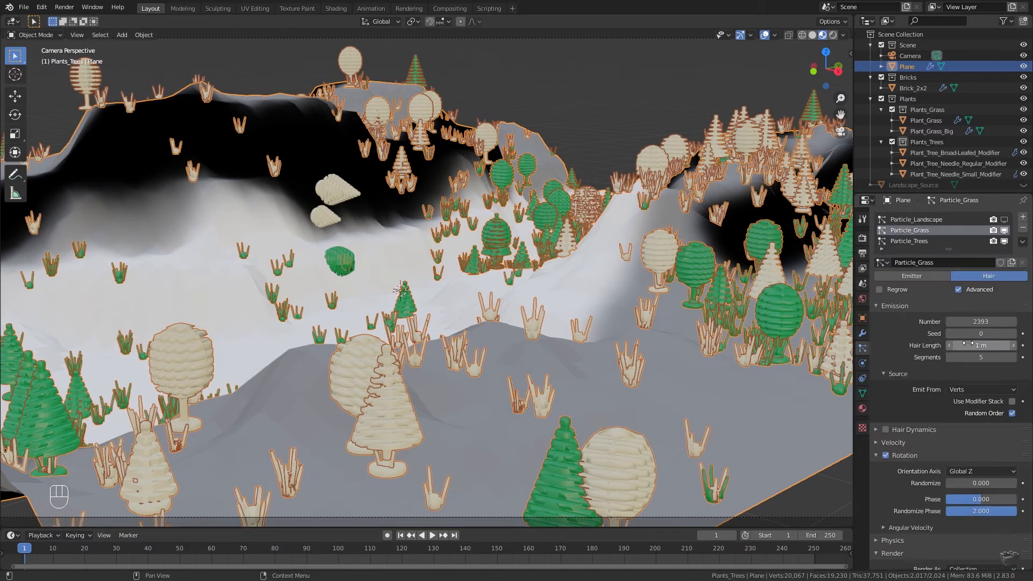
{"action": "left_click", "coordinate": [910, 240]}
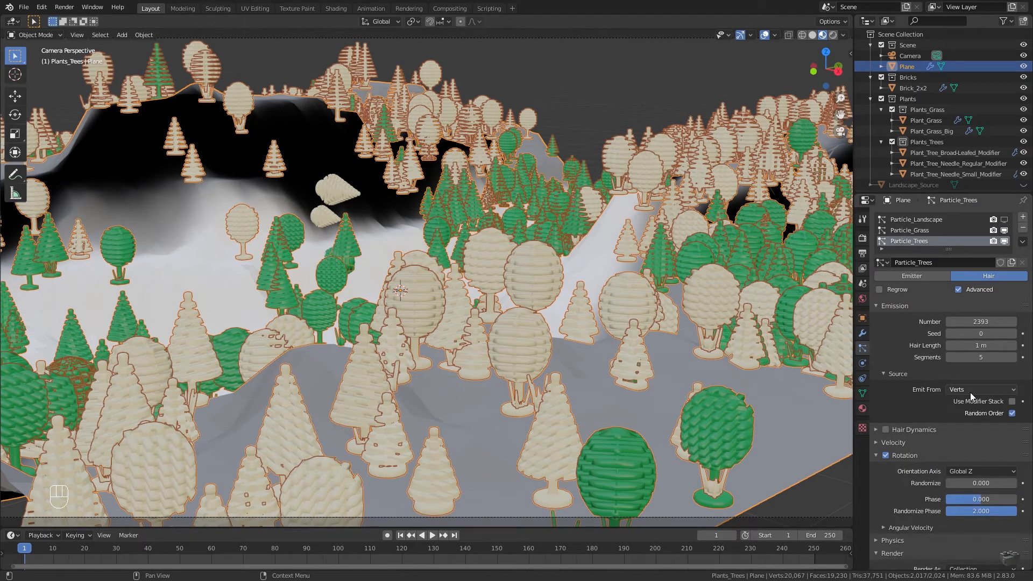
{"action": "left_click", "coordinate": [862, 427]}
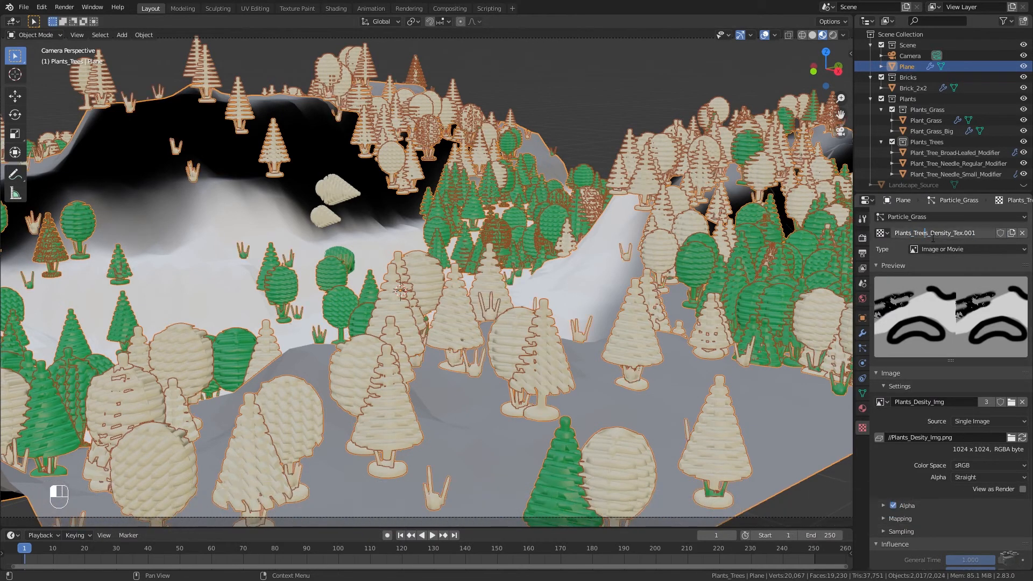
Step: Give the grass density texture its own new 1024 px image named Plants_Grass_Density_Img
{"action": "key", "text": "shift+Left"}
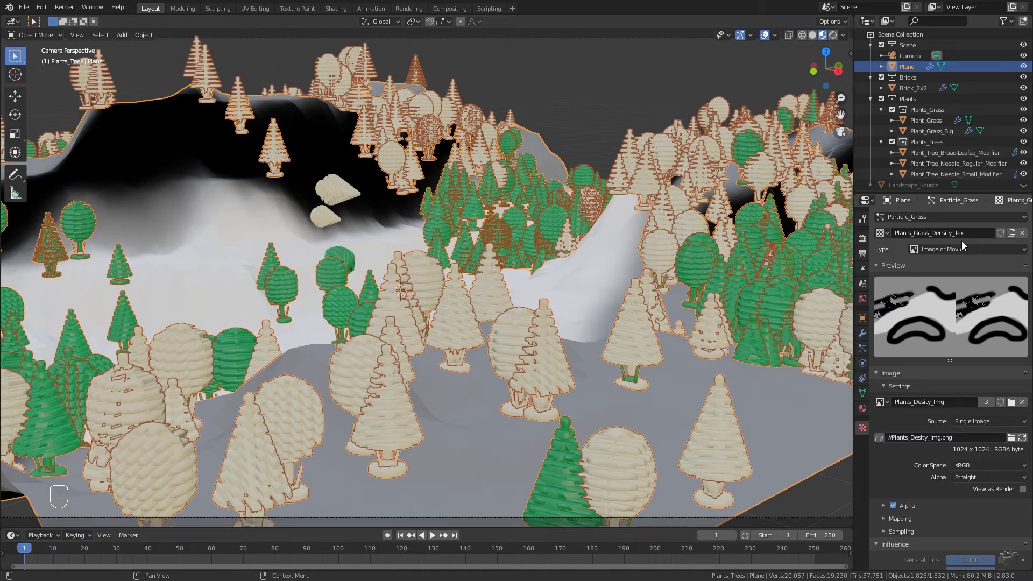
{"action": "left_click", "coordinate": [923, 401]}
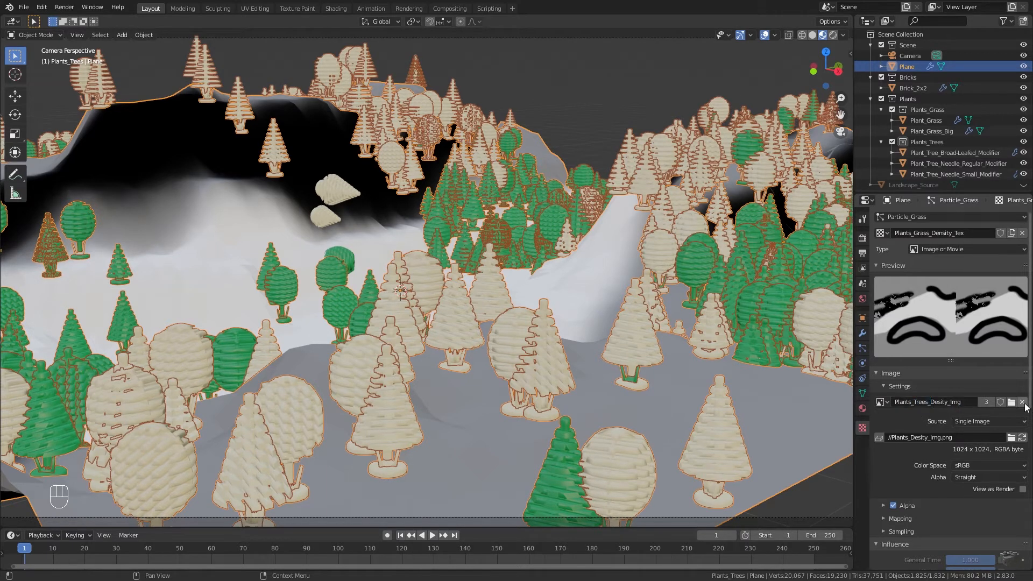
{"action": "left_click", "coordinate": [1023, 402]}
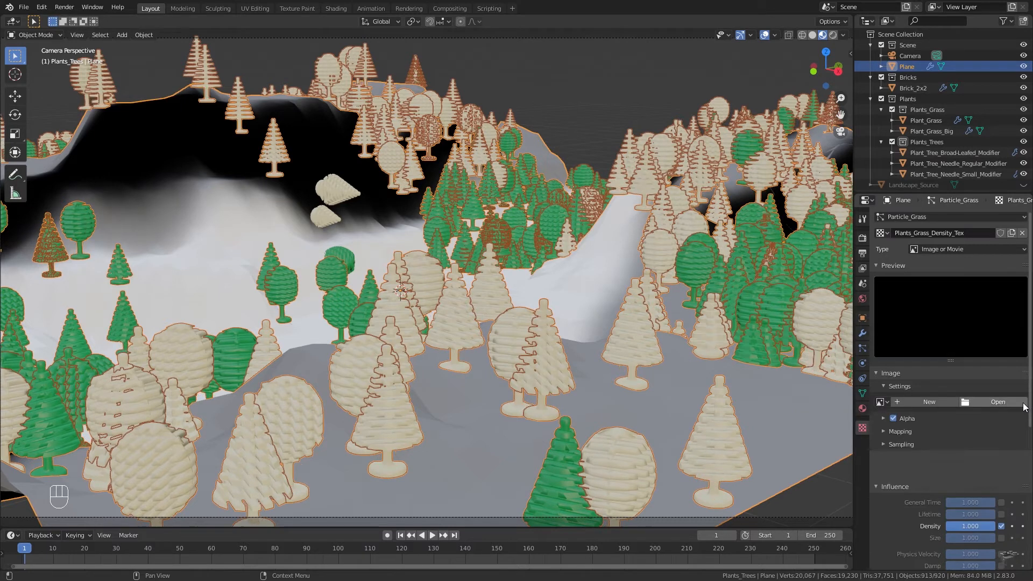
{"action": "left_click", "coordinate": [928, 402]}
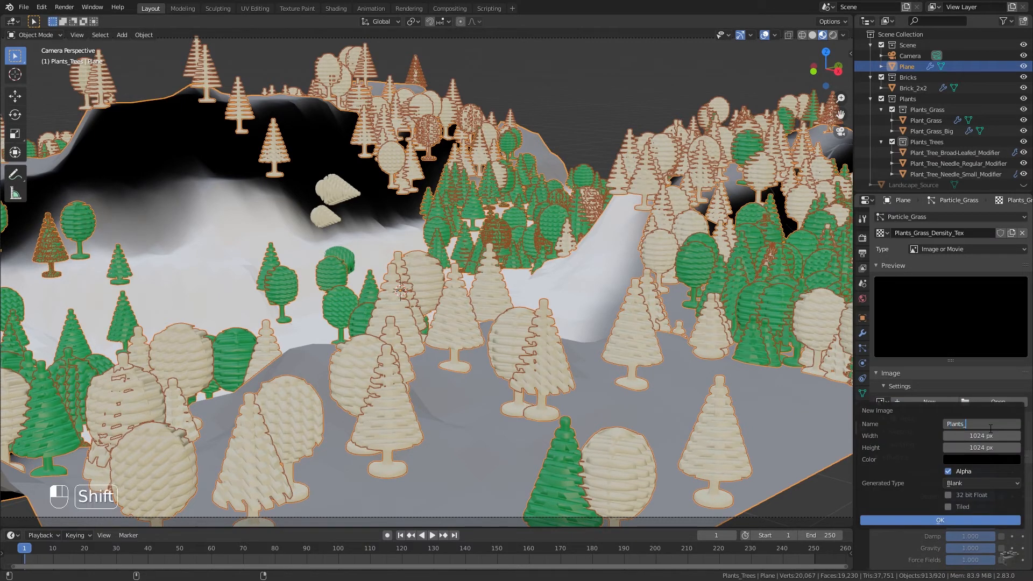
{"action": "type", "text": "Plants_Grass_Density_Img"}
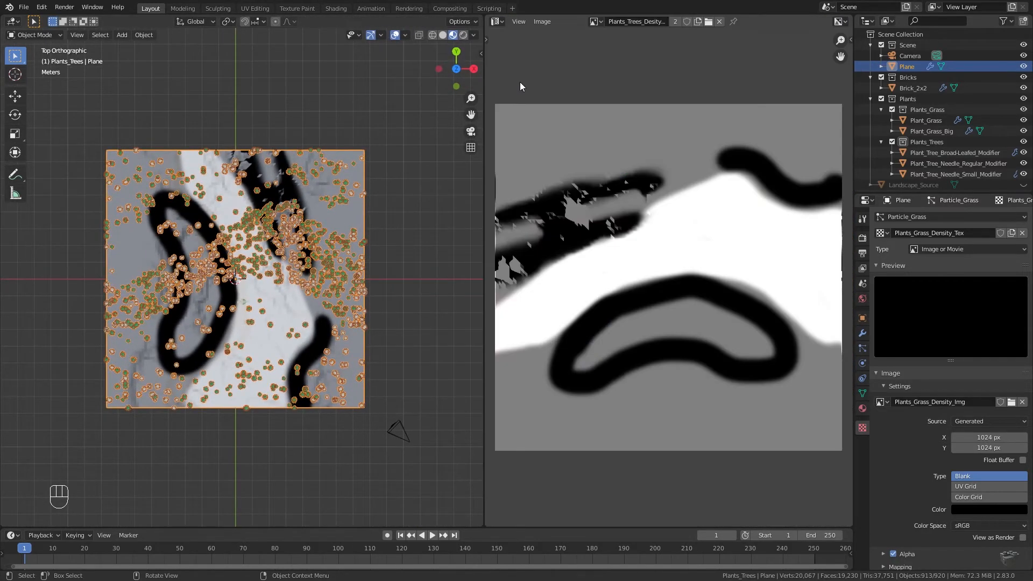
Step: Rotate the plane's UVs in Edit Mode so the tree density map aligns, then return to camera view
{"action": "key", "text": "Tab"}
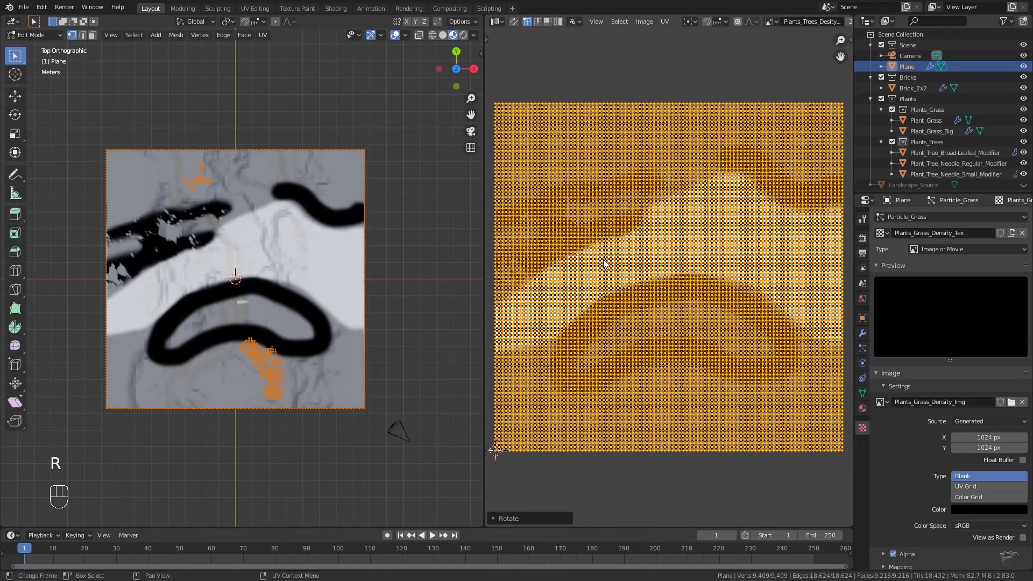
{"action": "key", "text": "Tab"}
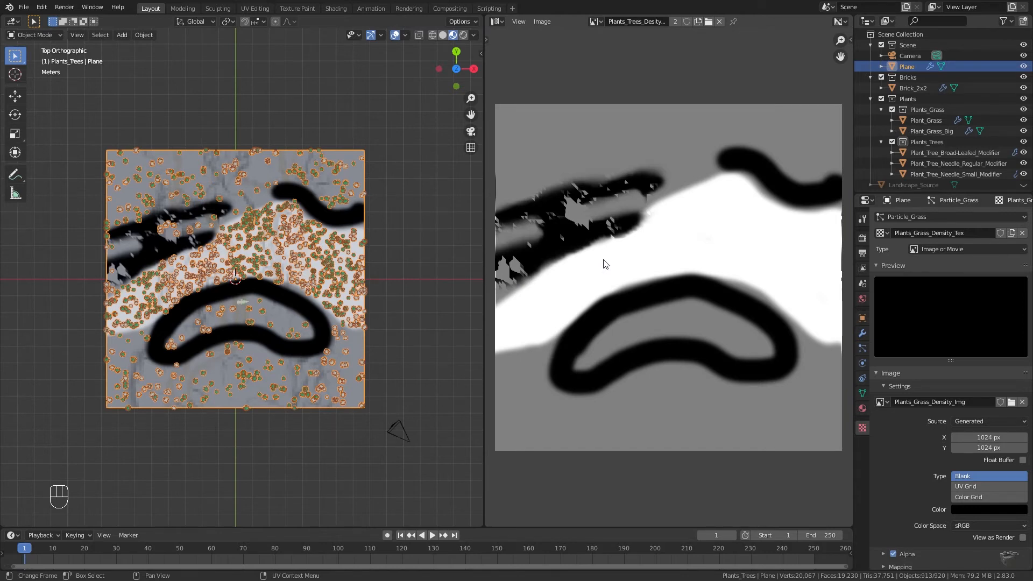
{"action": "left_click_drag", "start_coordinate": [234, 277], "coordinate": [329, 273]}
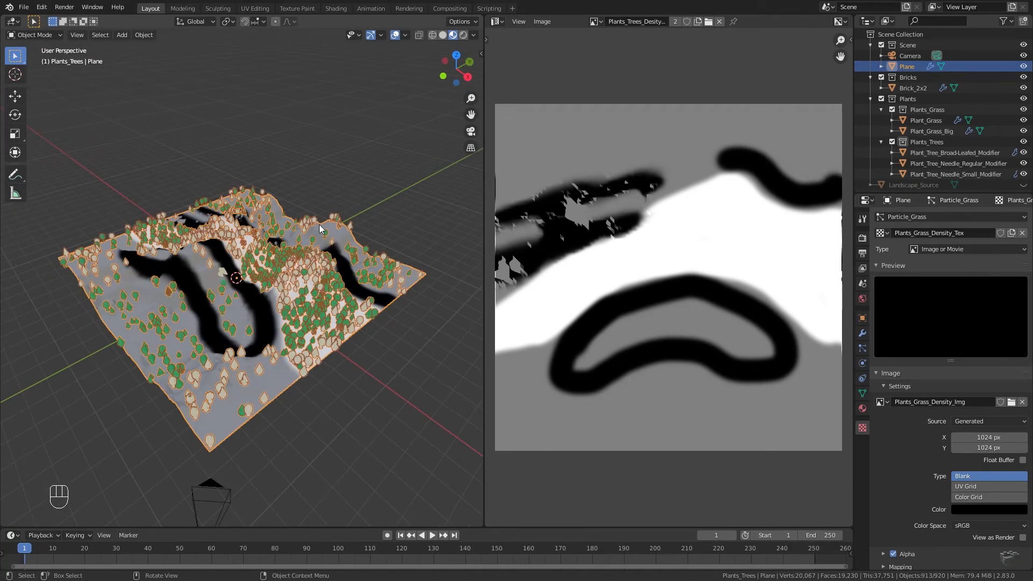
{"action": "key", "text": "KP_7"}
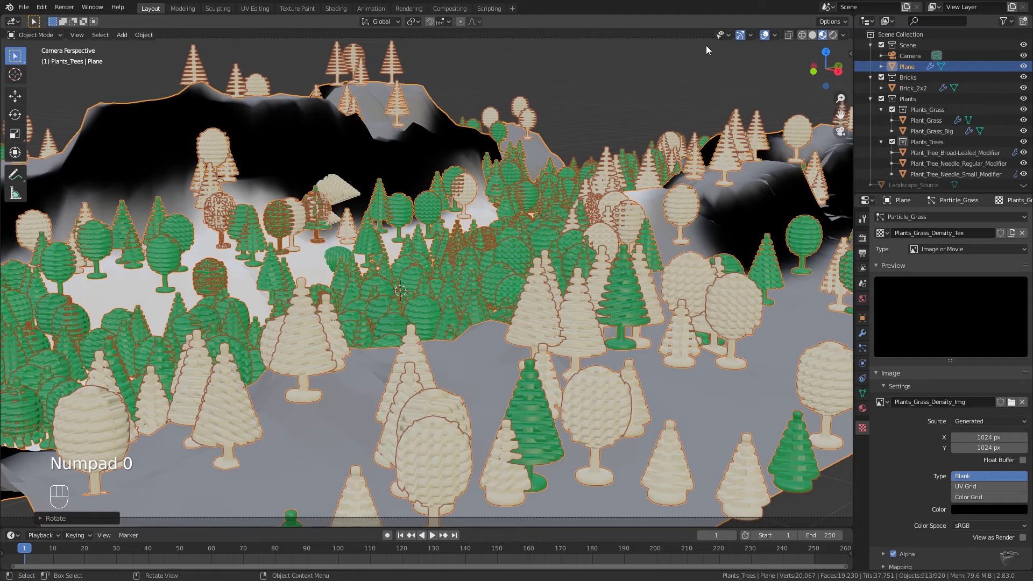
{"action": "mouse_move", "coordinate": [748, 121]}
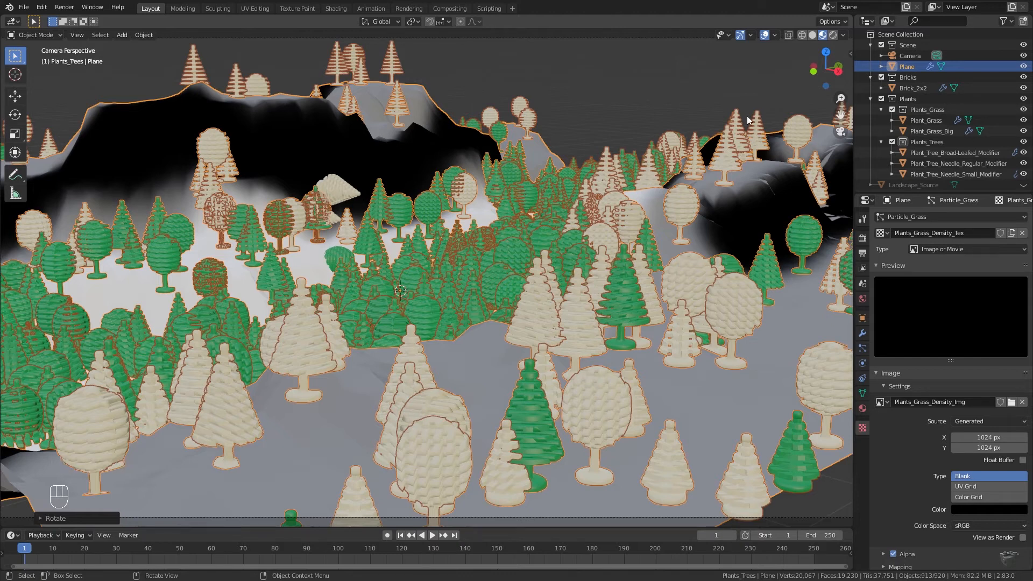
Step: Set the grass density image's generated type to Blank with its colour dragged down to black
{"action": "left_click", "coordinate": [969, 497]}
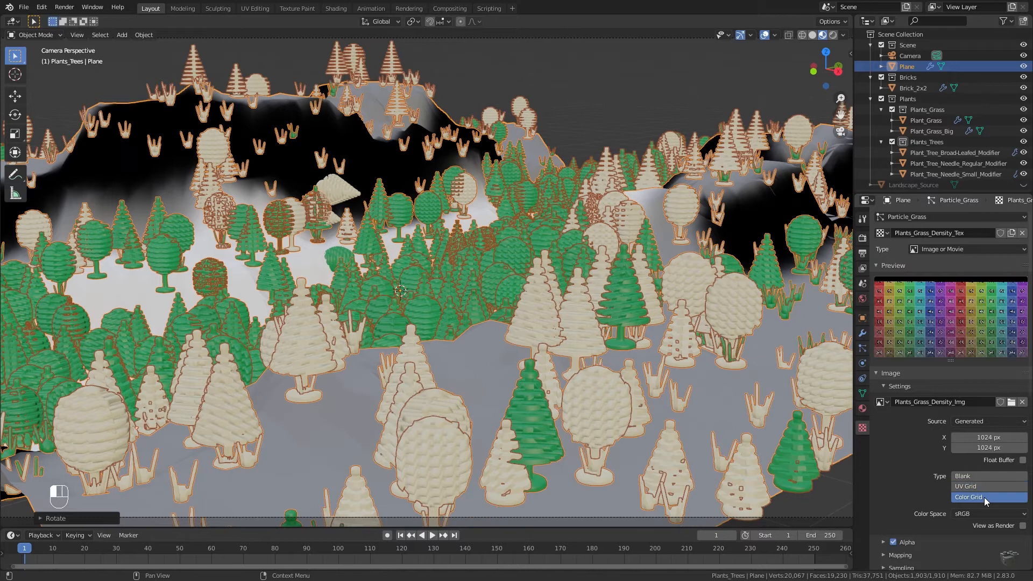
{"action": "left_click", "coordinate": [862, 409]}
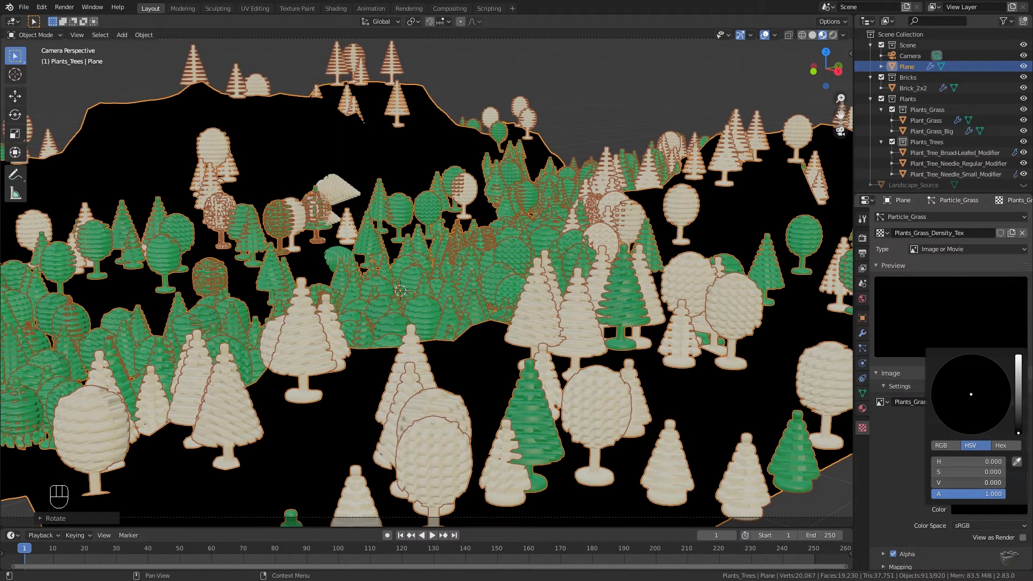
{"action": "left_click_drag", "start_coordinate": [968, 483], "coordinate": [969, 482]}
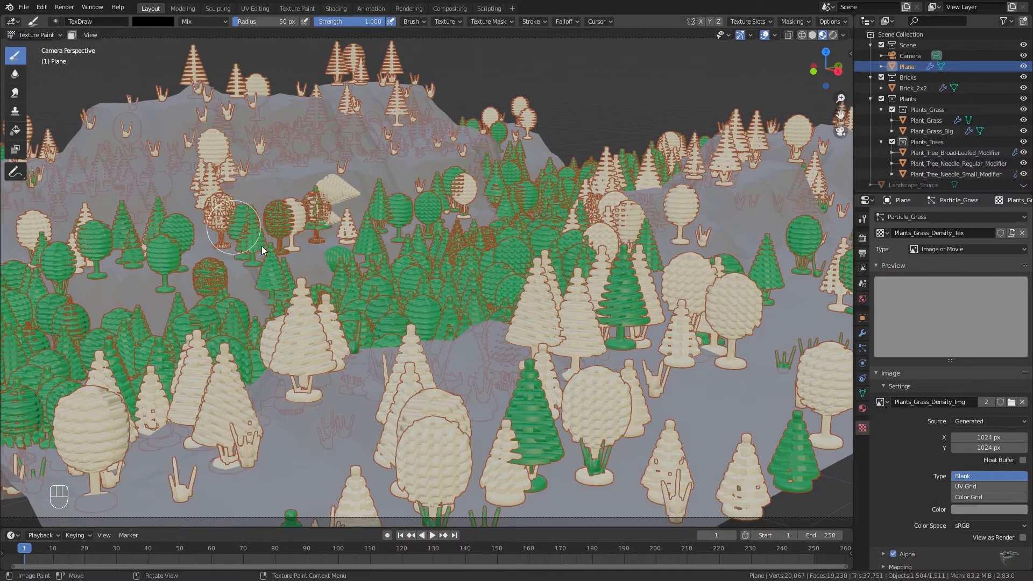
Step: Paint white grass patches from the top view with a smooth-falloff white brush and refresh the particles
{"action": "key", "text": "KP_7"}
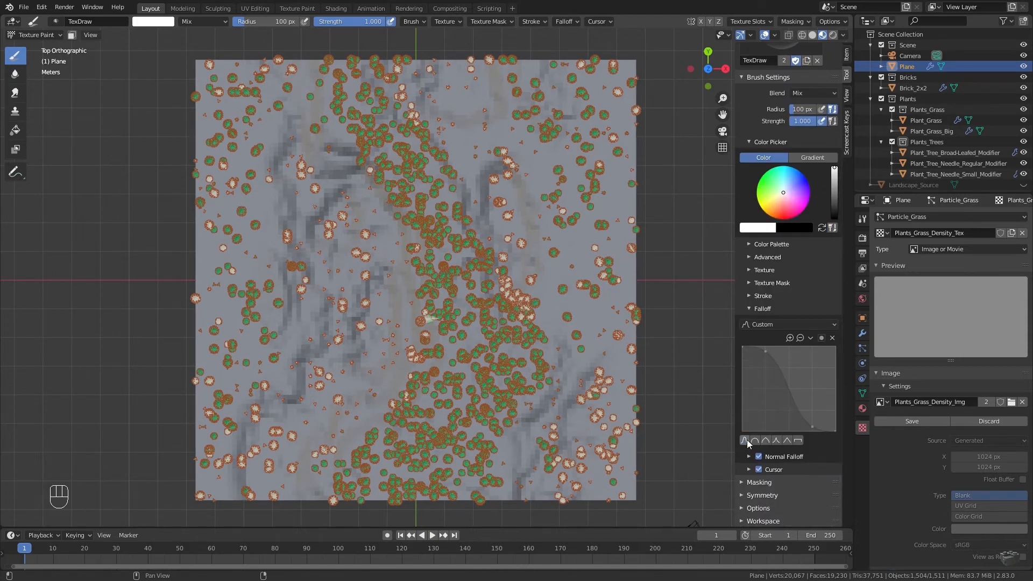
{"action": "left_click", "coordinate": [775, 440]}
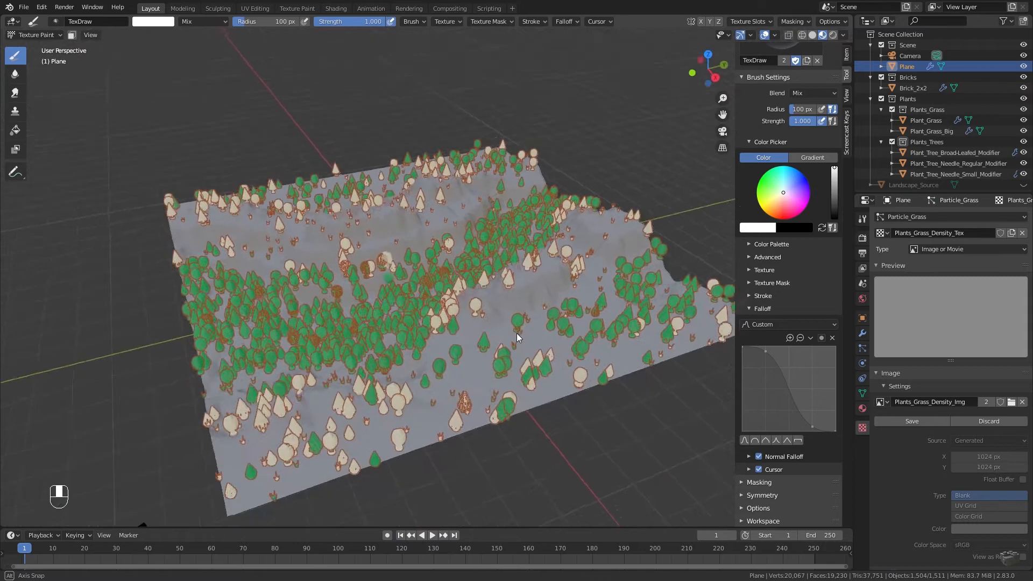
{"action": "left_click_drag", "start_coordinate": [514, 336], "coordinate": [639, 323]}
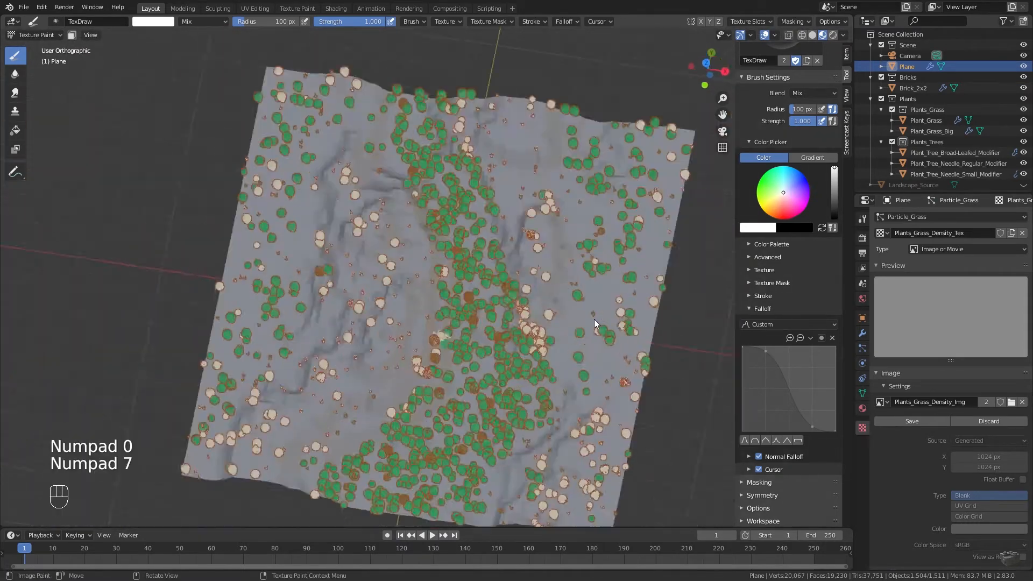
{"action": "key", "text": "KP_7"}
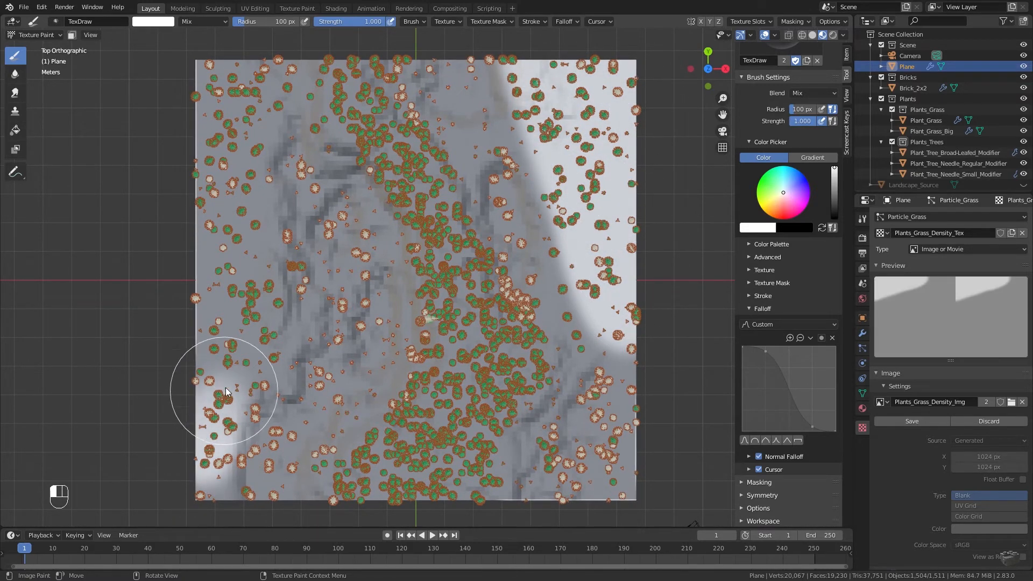
{"action": "key", "text": "ctrl+z"}
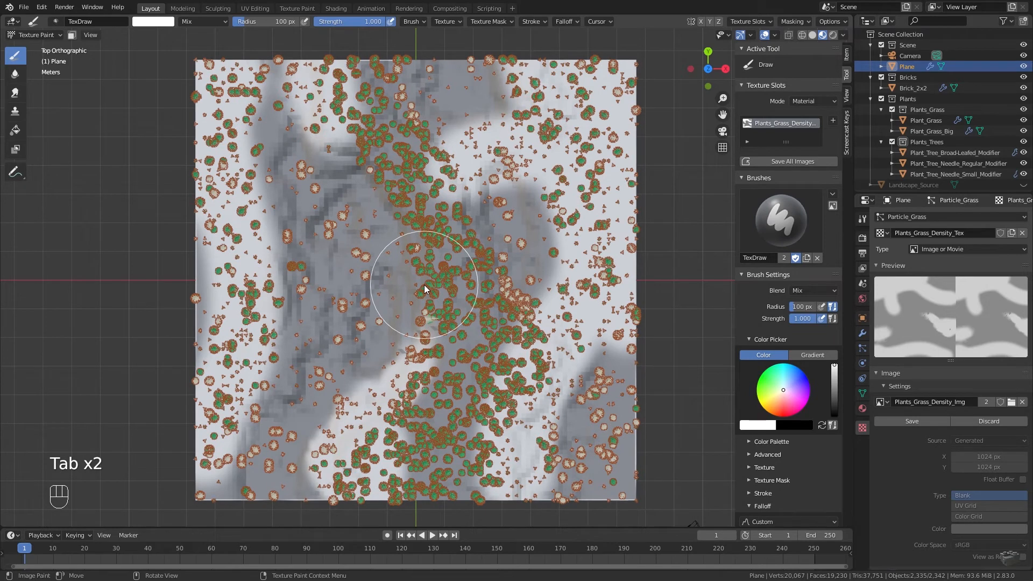
{"action": "key", "text": "Tab"}
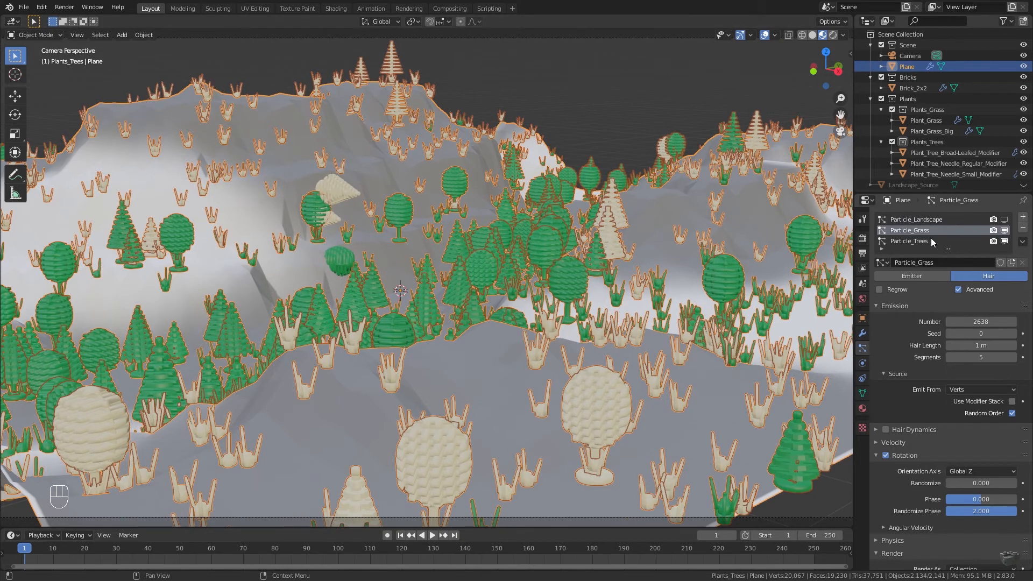
Step: Select Particle_Trees to review its settings, then show the density image in the main area
{"action": "left_click", "coordinate": [909, 240]}
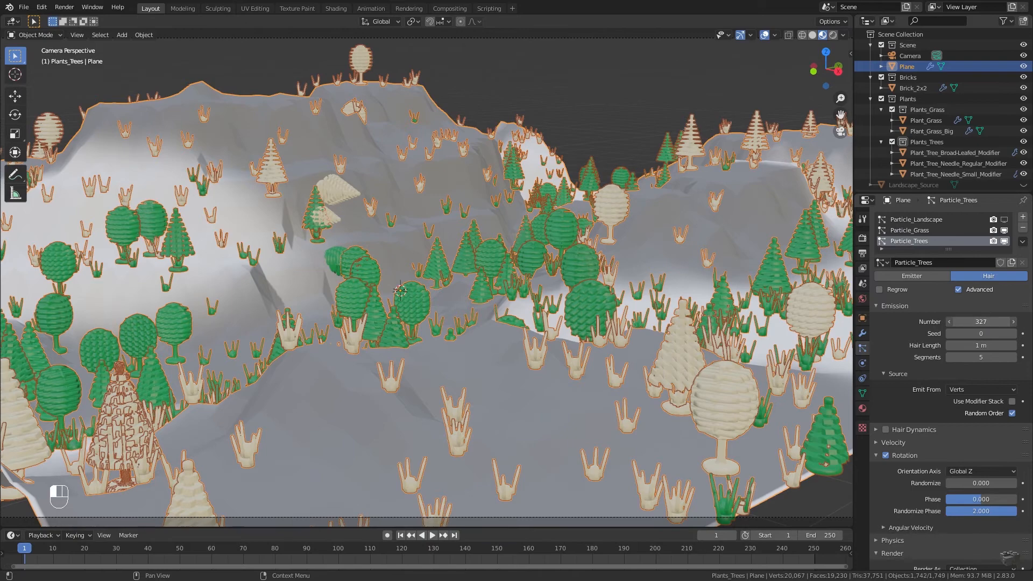
{"action": "left_click", "coordinate": [950, 322]}
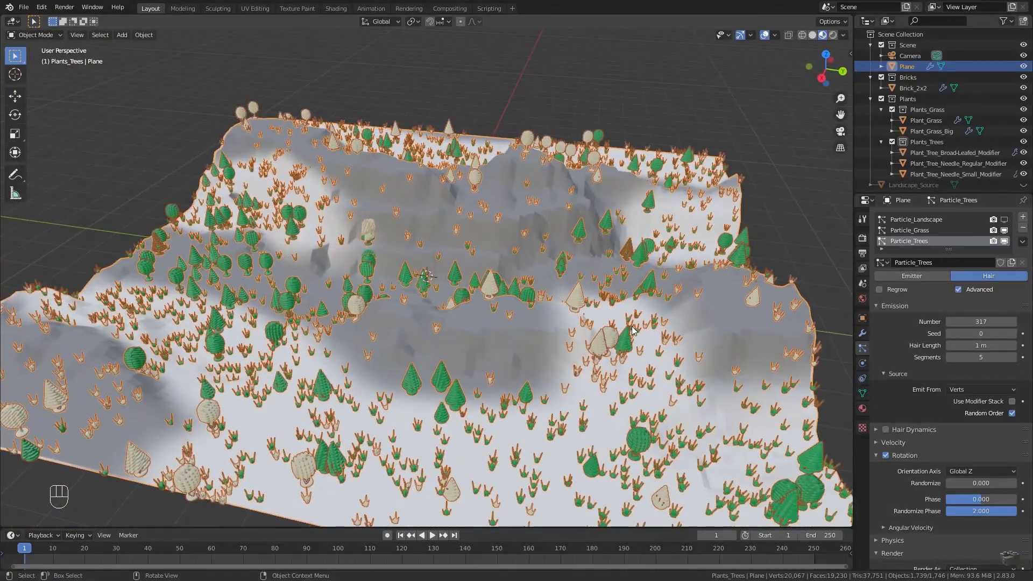
{"action": "left_click", "coordinate": [12, 21]}
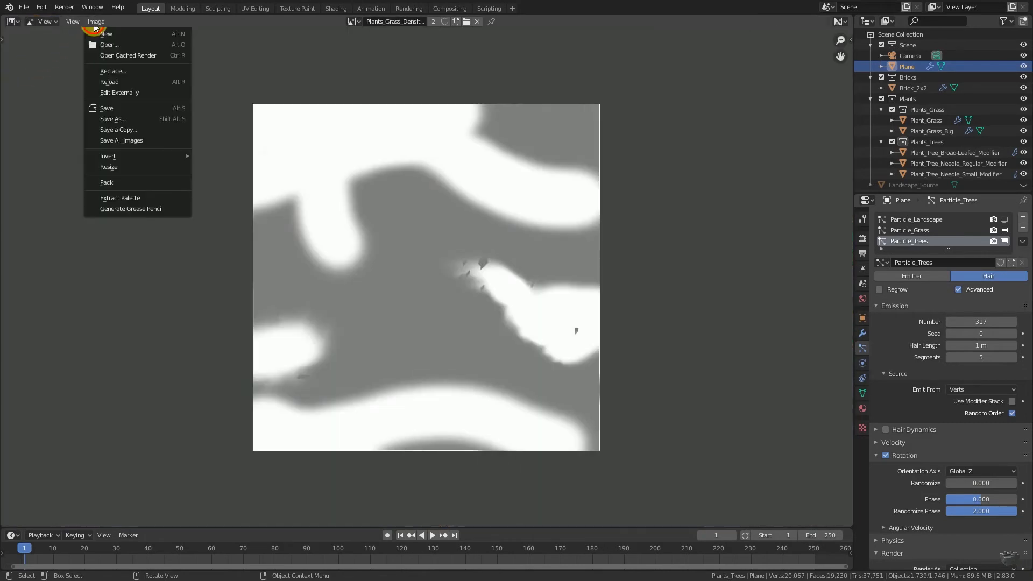
Step: Save the painted grass density image from the Image menu
{"action": "left_click", "coordinate": [112, 120]}
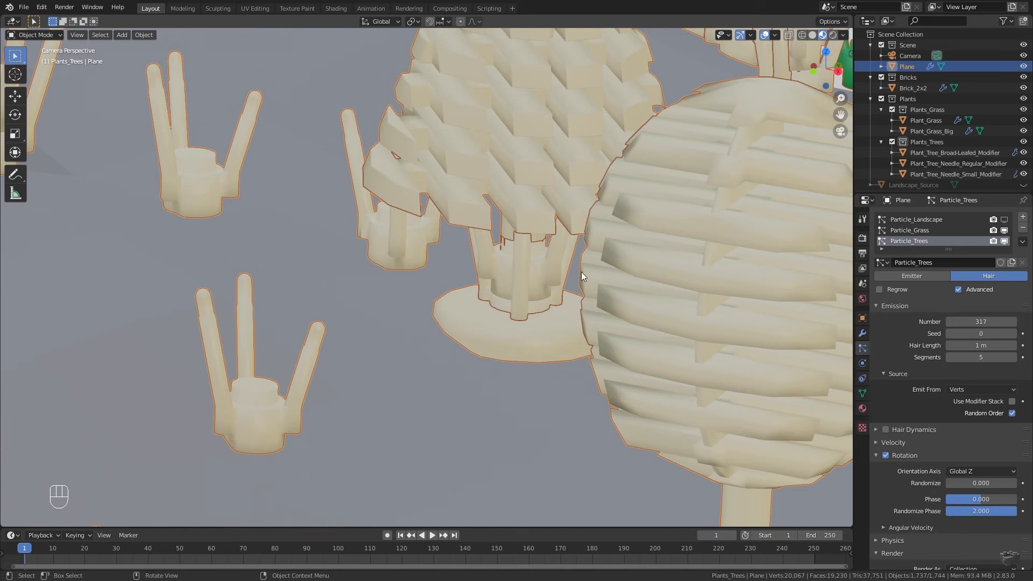
Step: Return to camera view and set the Particle_Trees emission seed to 42
{"action": "key", "text": "KP_0"}
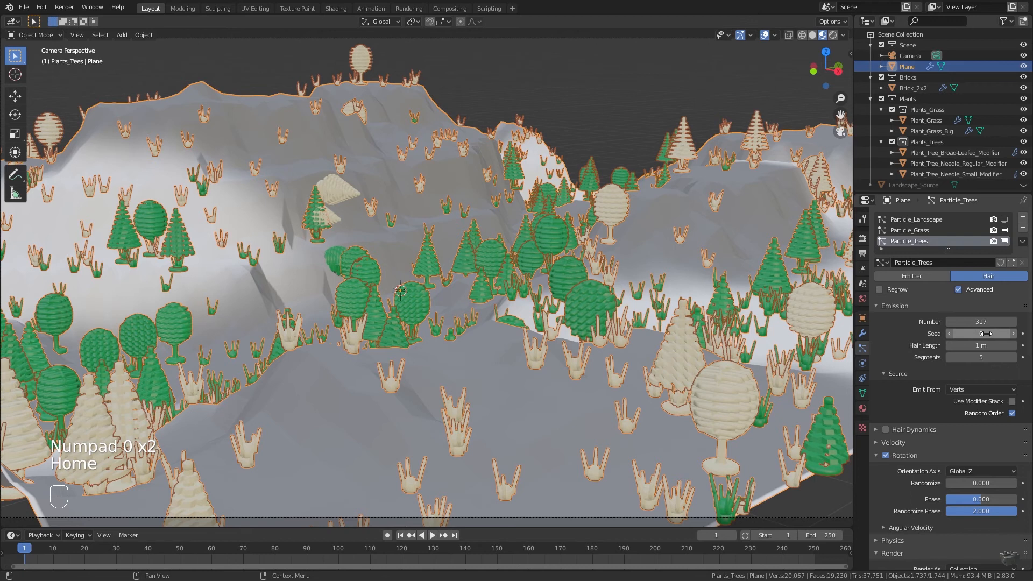
{"action": "left_click", "coordinate": [981, 333]}
{"action": "type", "text": "42"}
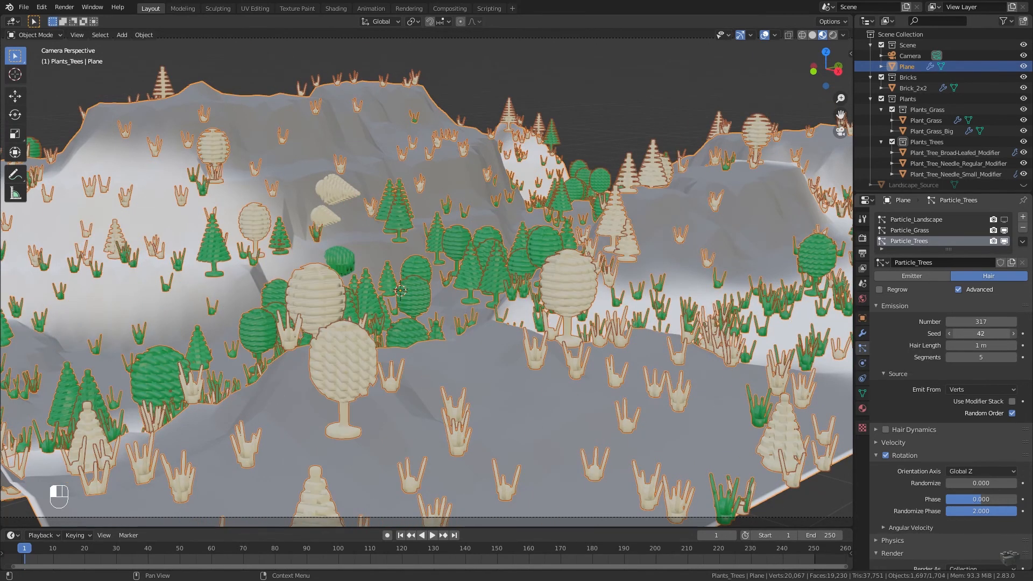
{"action": "left_click", "coordinate": [1011, 334]}
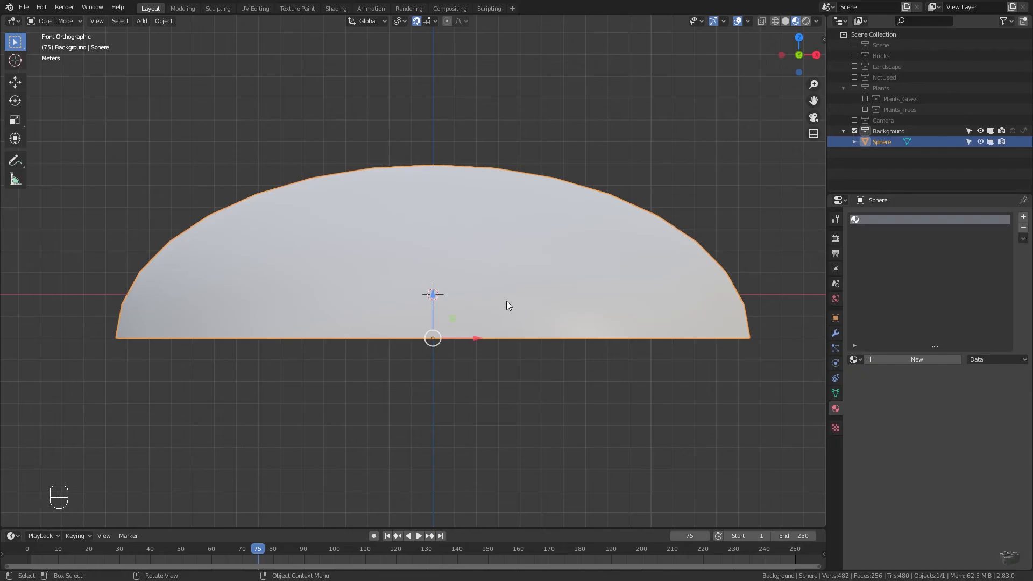
Step: Assign the existing Background.001 sky material to the half-dome sphere
{"action": "left_click", "coordinate": [856, 360]}
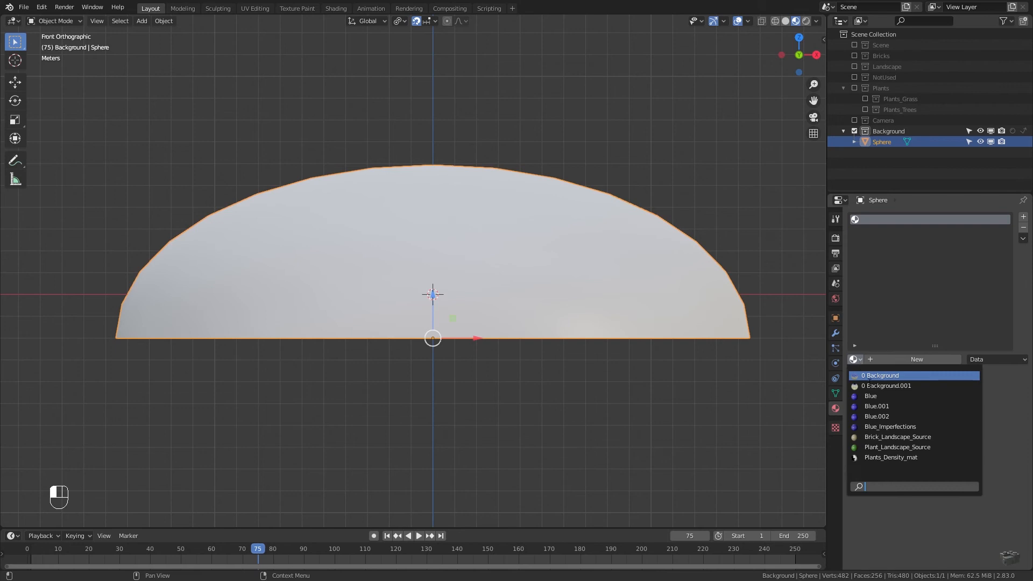
{"action": "left_click", "coordinate": [886, 385]}
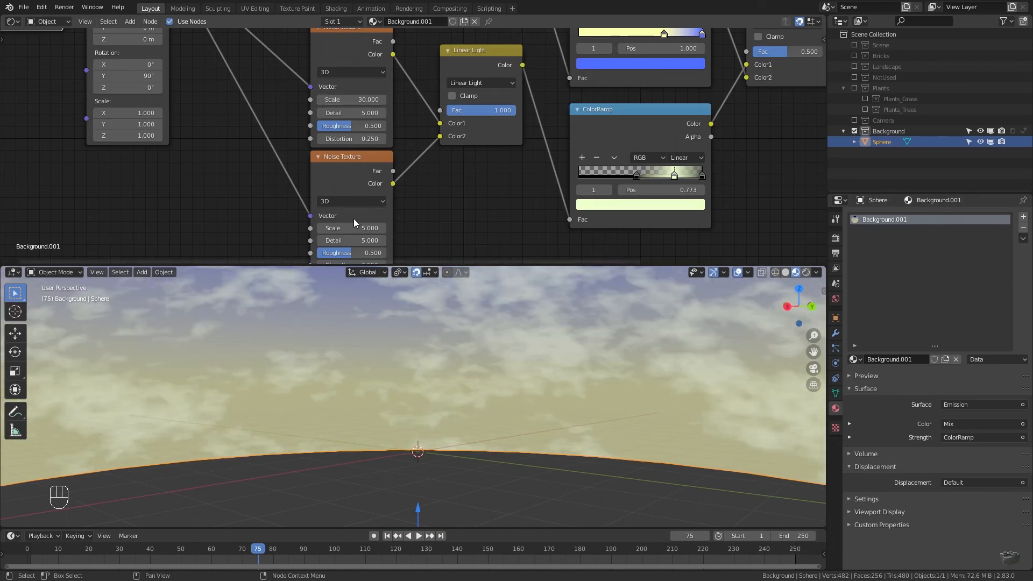
Step: Shift the sky ColorRamp stop toward the middle and set the cloud Mix factor to 1
{"action": "left_click_drag", "start_coordinate": [329, 227], "coordinate": [375, 227]}
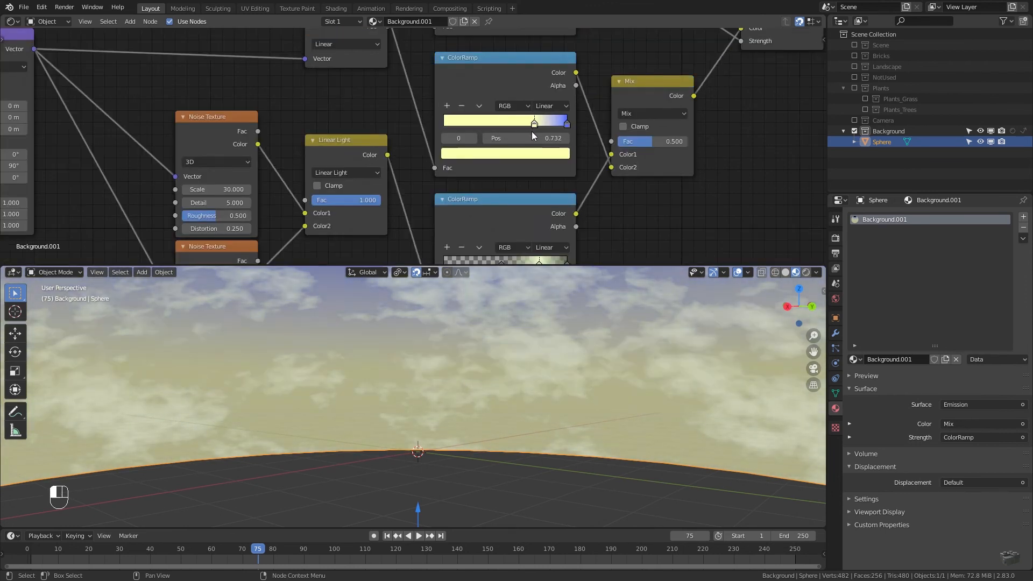
{"action": "left_click_drag", "start_coordinate": [535, 119], "coordinate": [508, 119]}
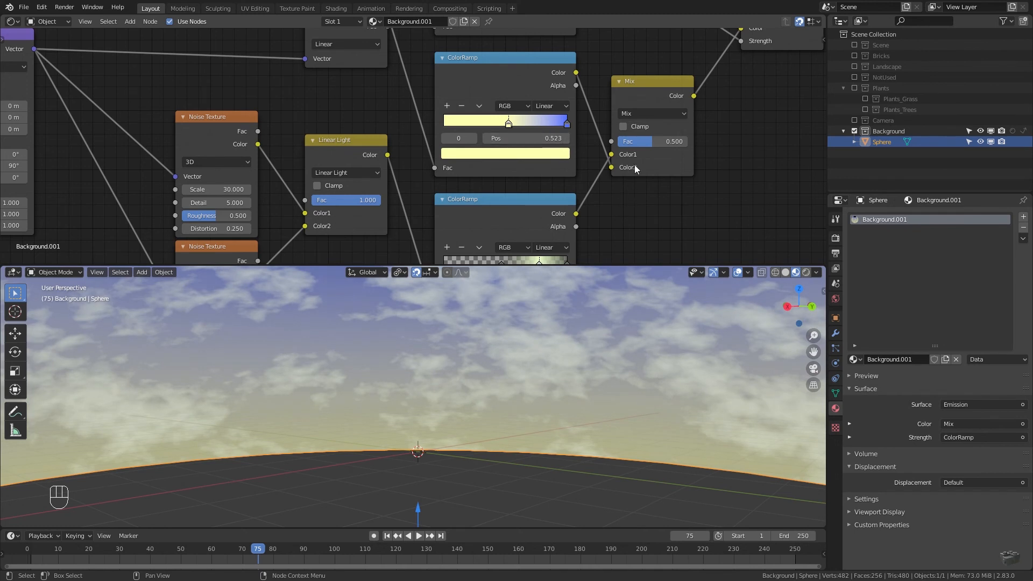
{"action": "left_click", "coordinate": [652, 141]}
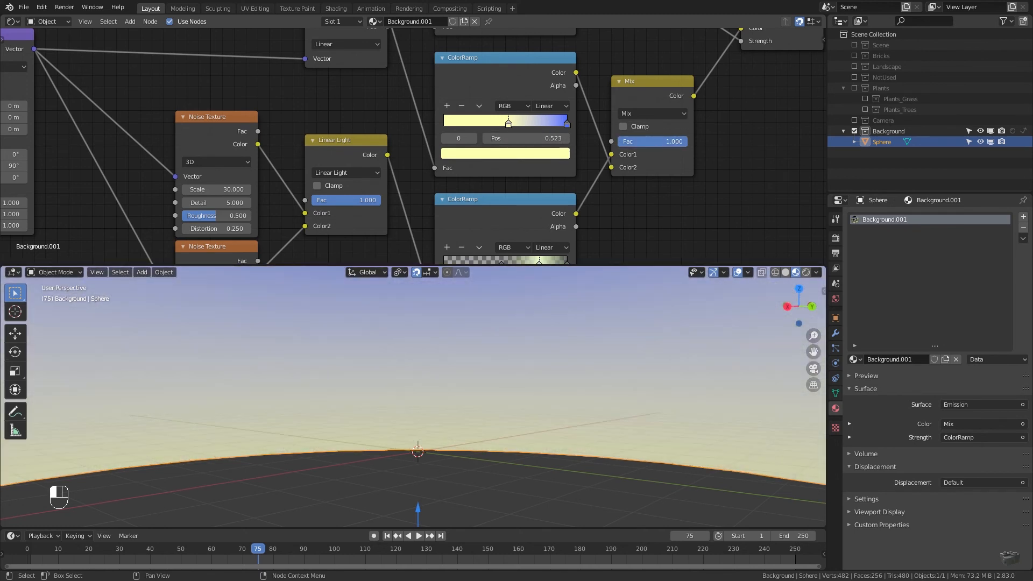
{"action": "double_click", "coordinate": [651, 141]}
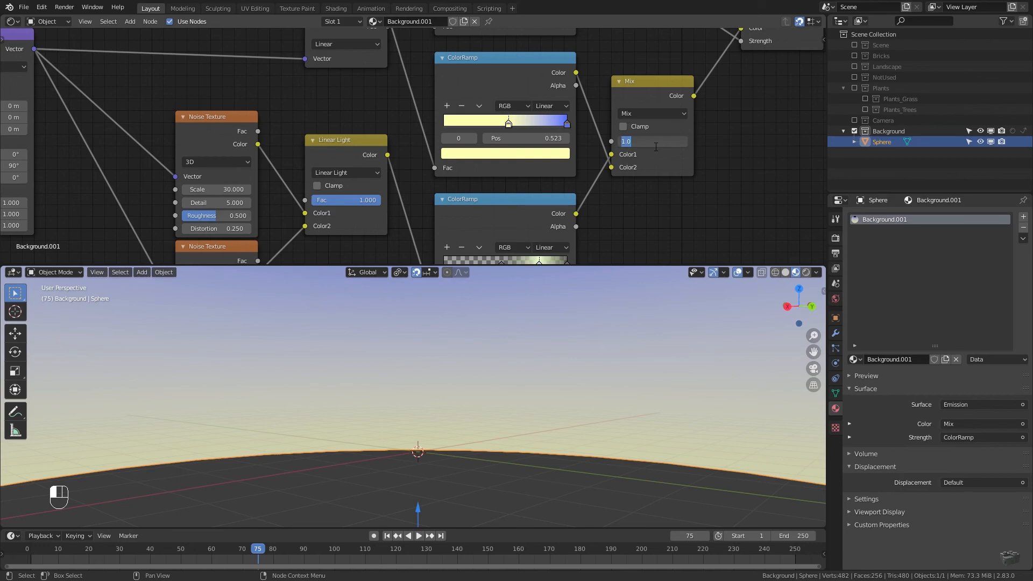